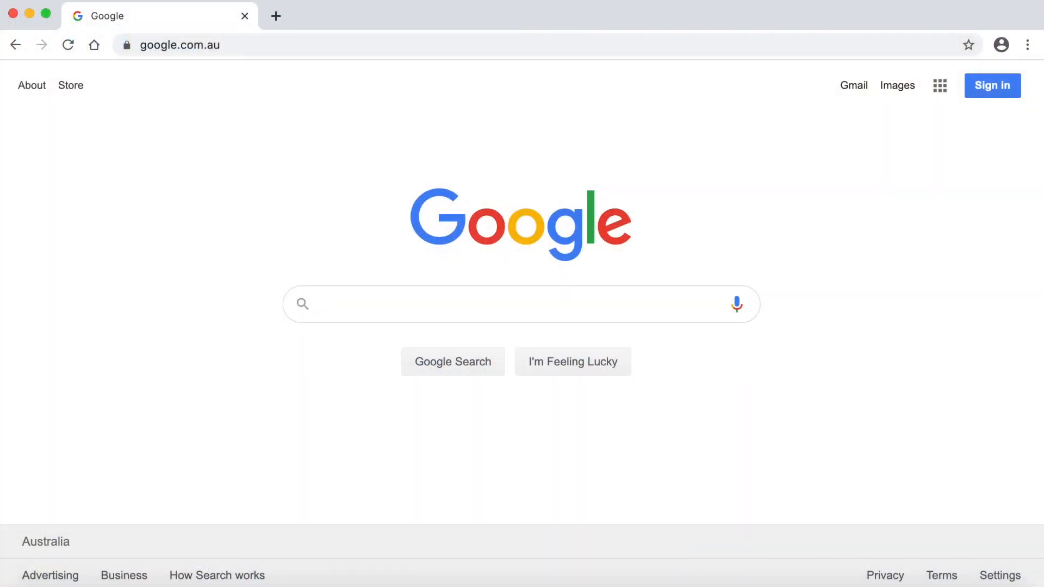
Step: Search Google for 'lighter pack' and go to the LighterPack website from the results
text(lighter pa)
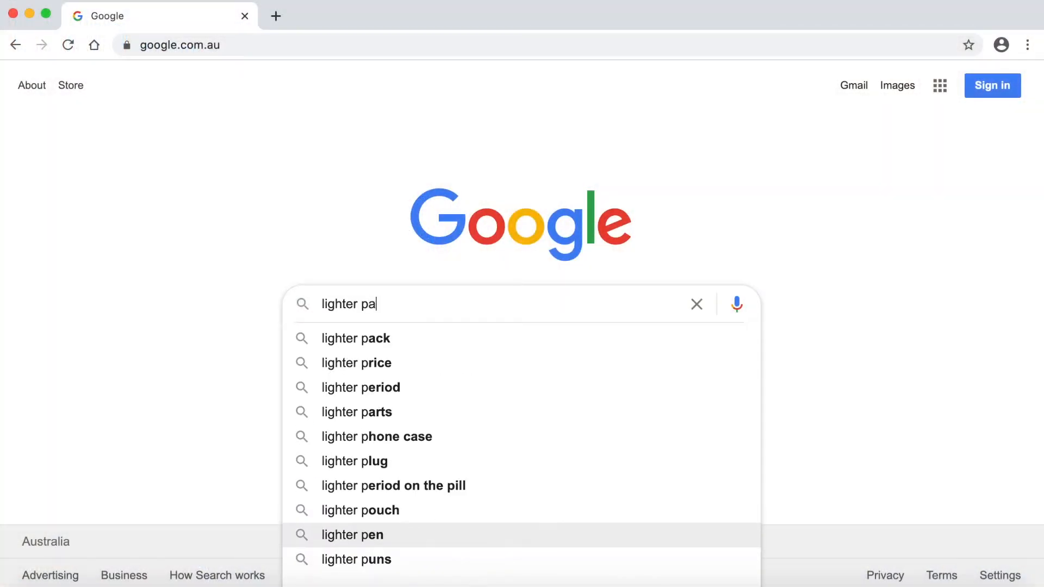
click(355, 338)
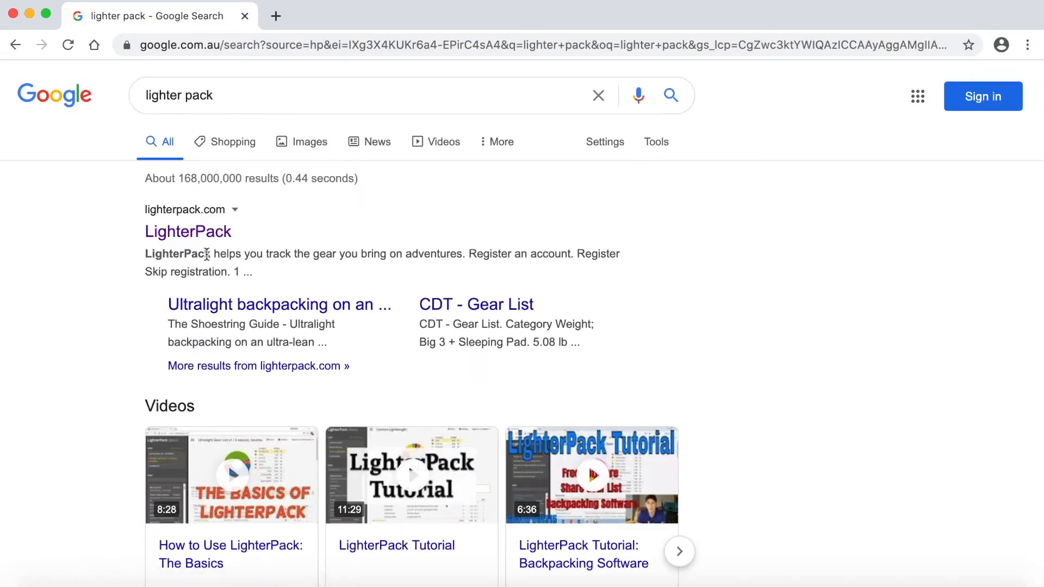
click(187, 230)
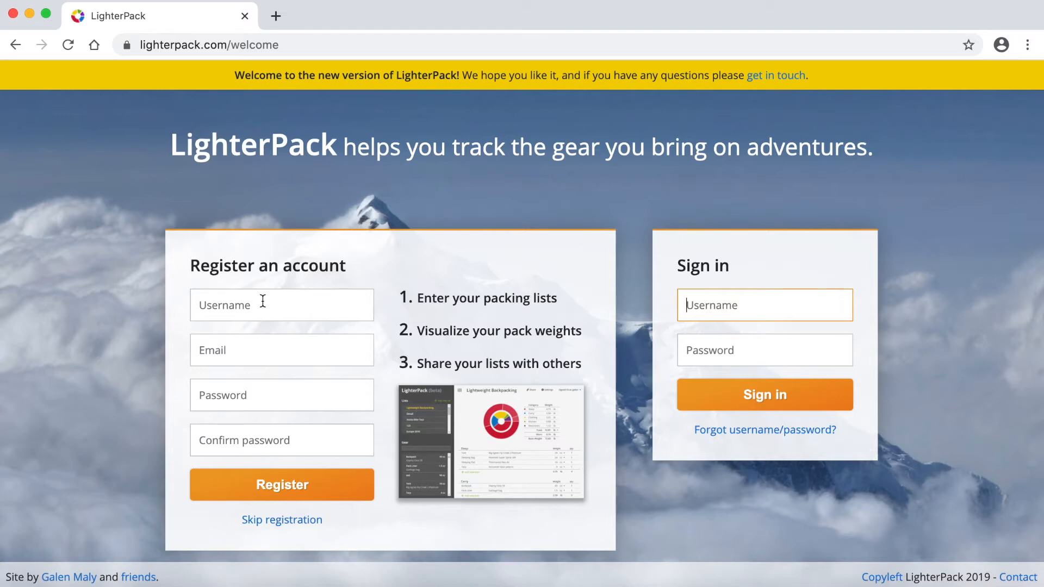
mouse_move(279, 395)
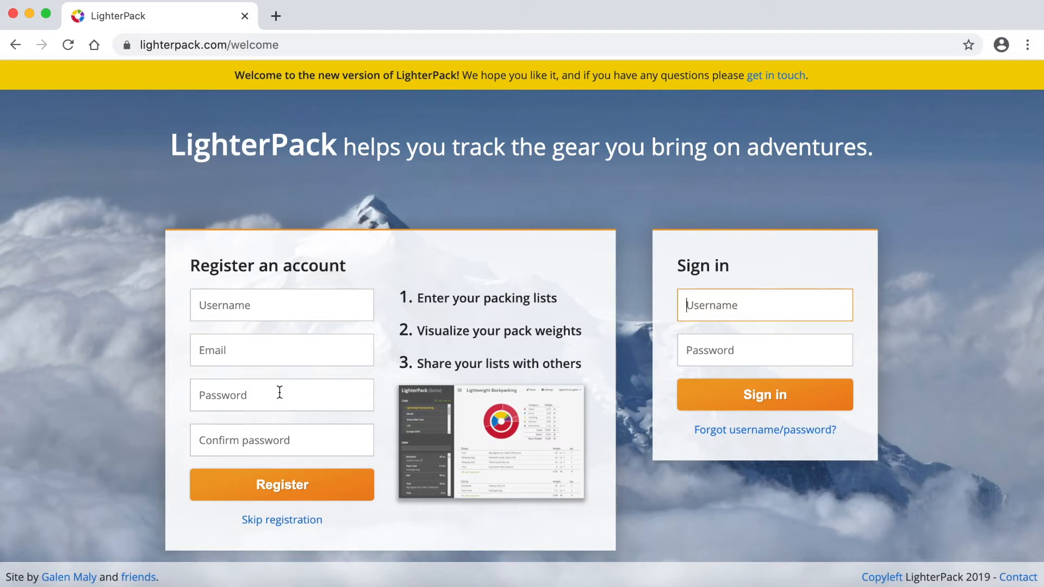
mouse_move(237, 350)
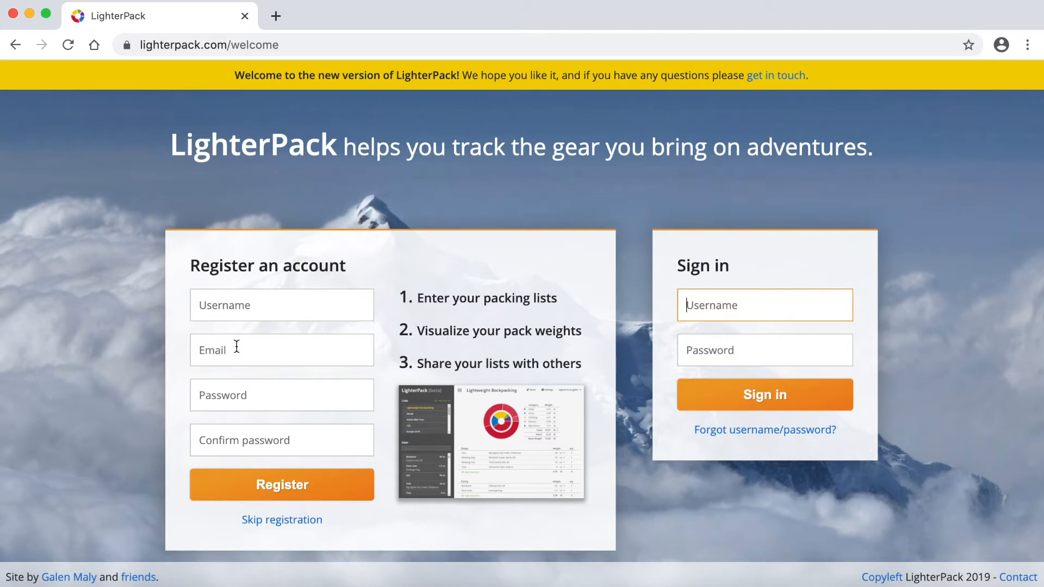
mouse_move(647, 329)
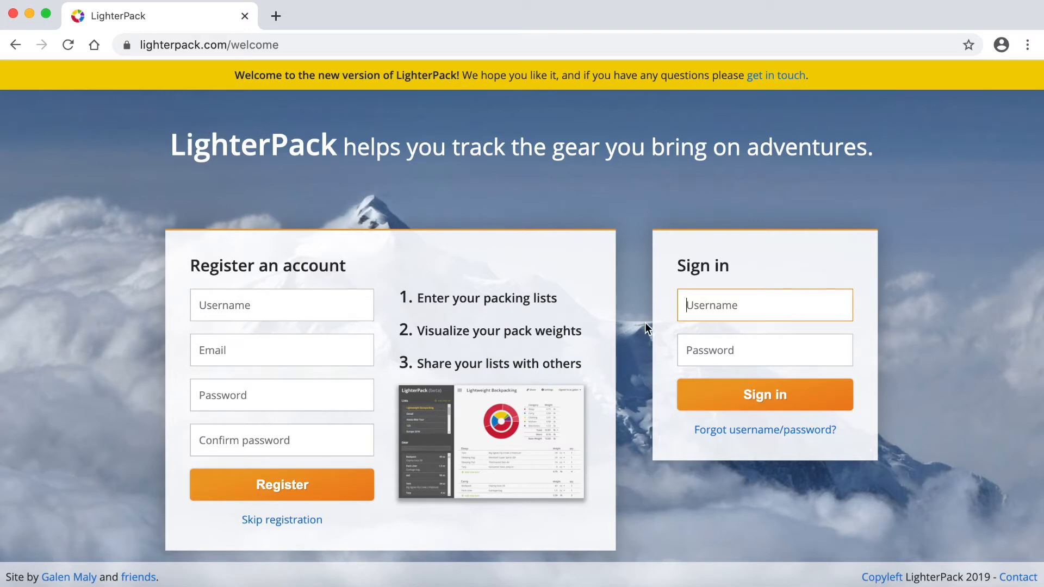
Step: Sign in to LighterPack as user 'chrisc'
text(chriscw)
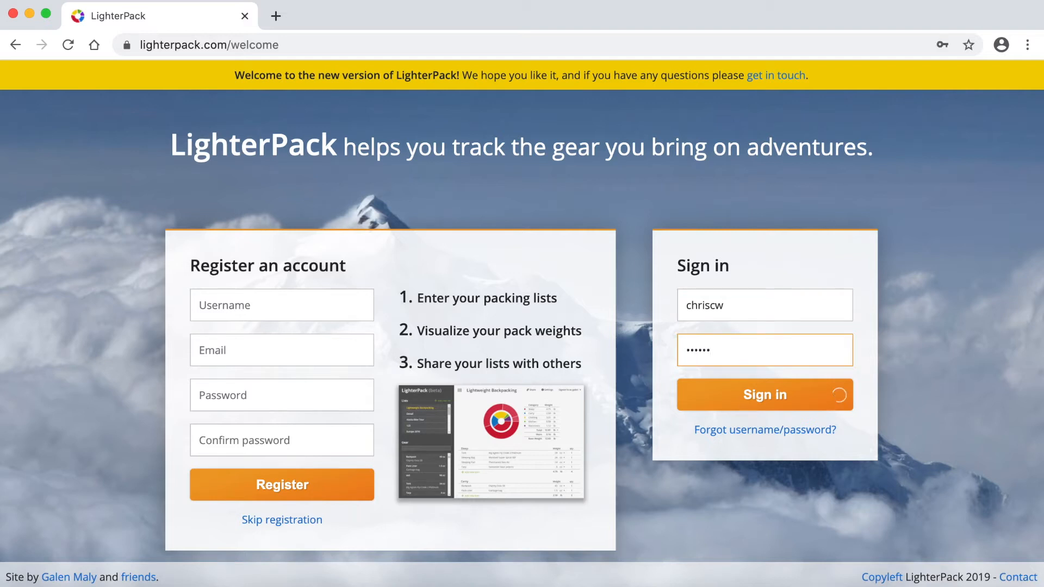
click(765, 395)
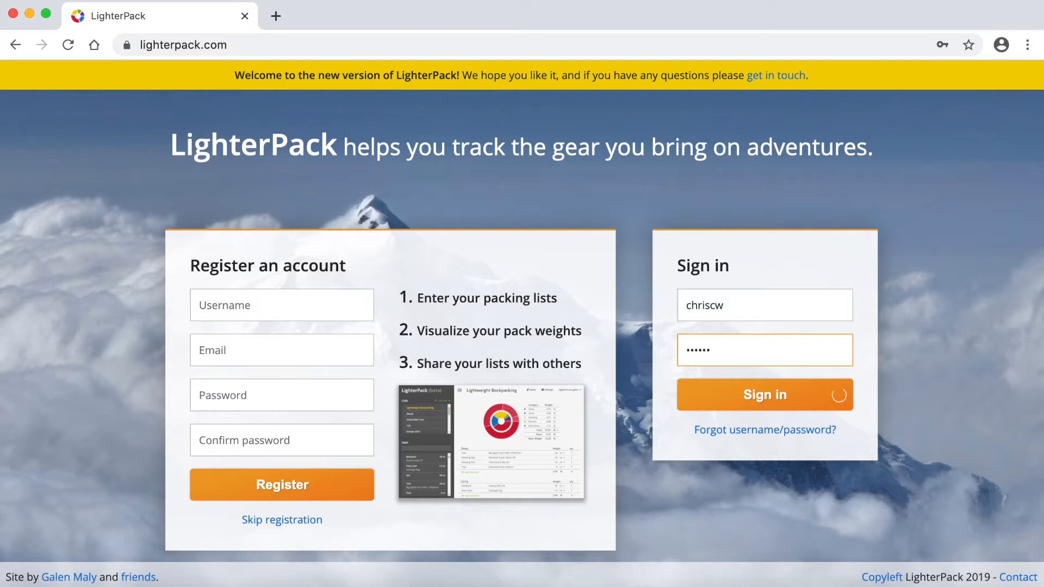
Step: Finish signing in and search the Hiking Gear Register items for 'altra'
click(765, 394)
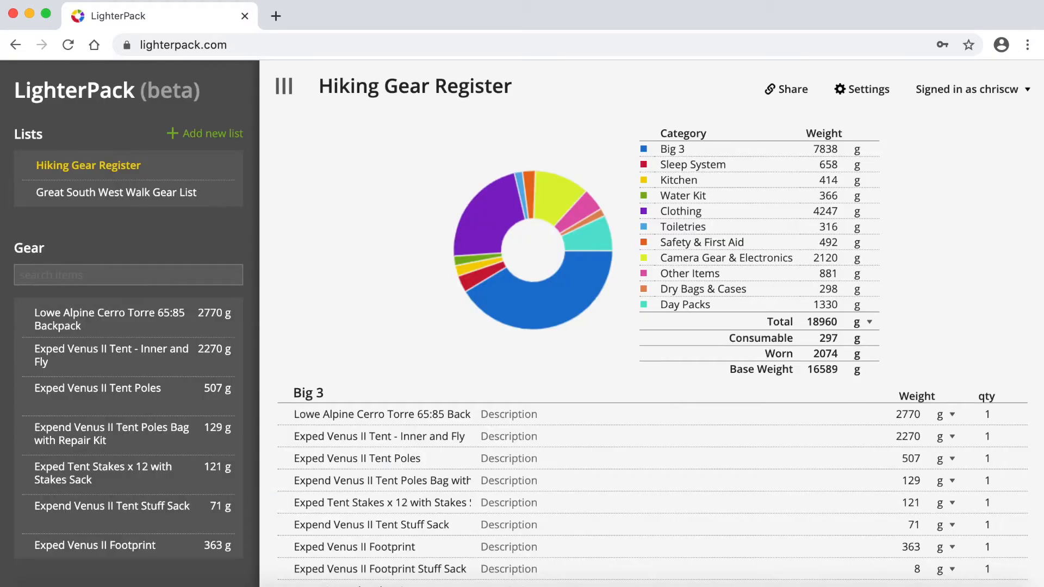
mouse_move(613, 145)
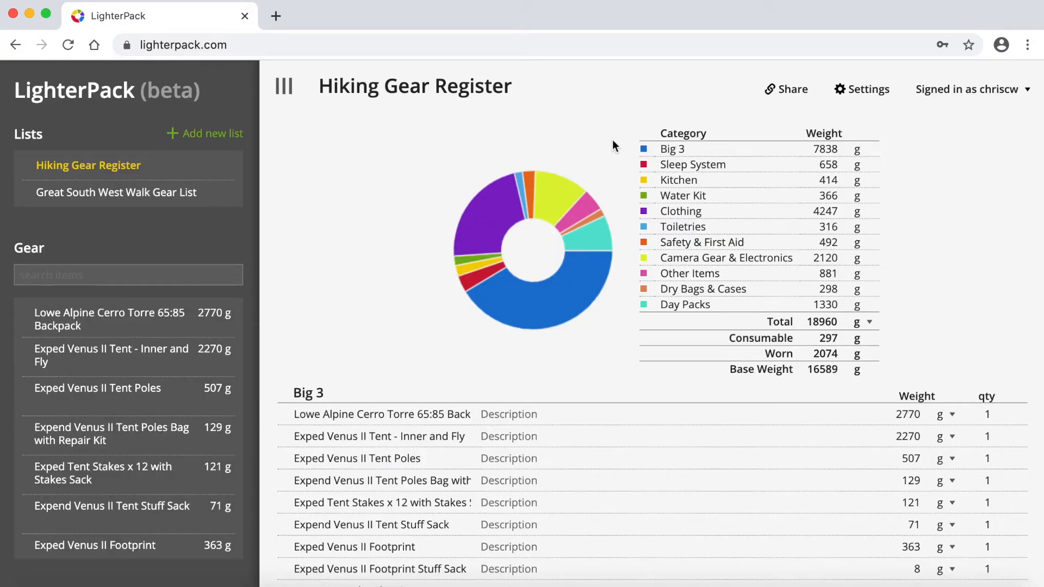
mouse_move(340, 147)
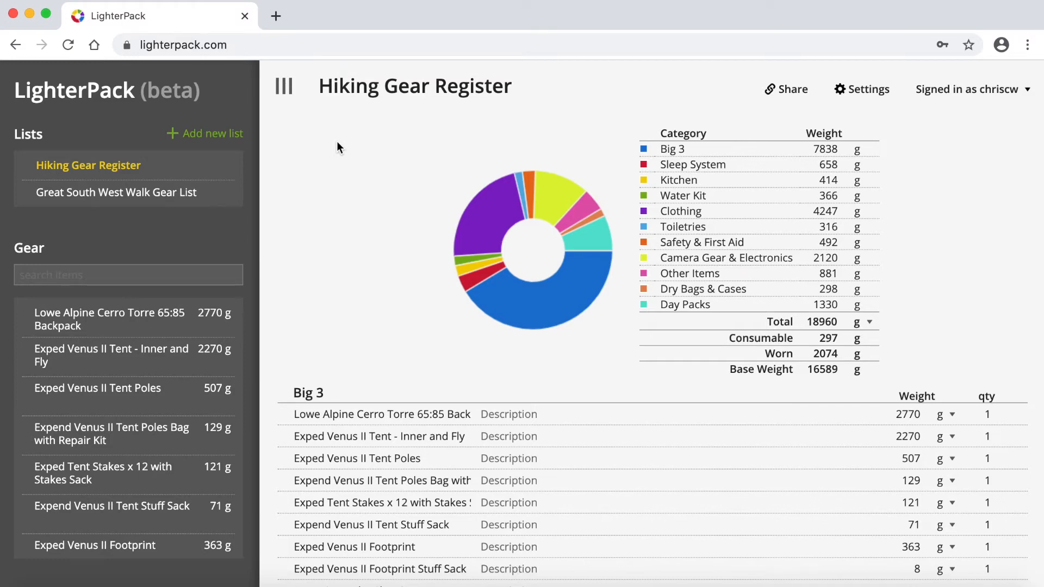
mouse_move(115, 111)
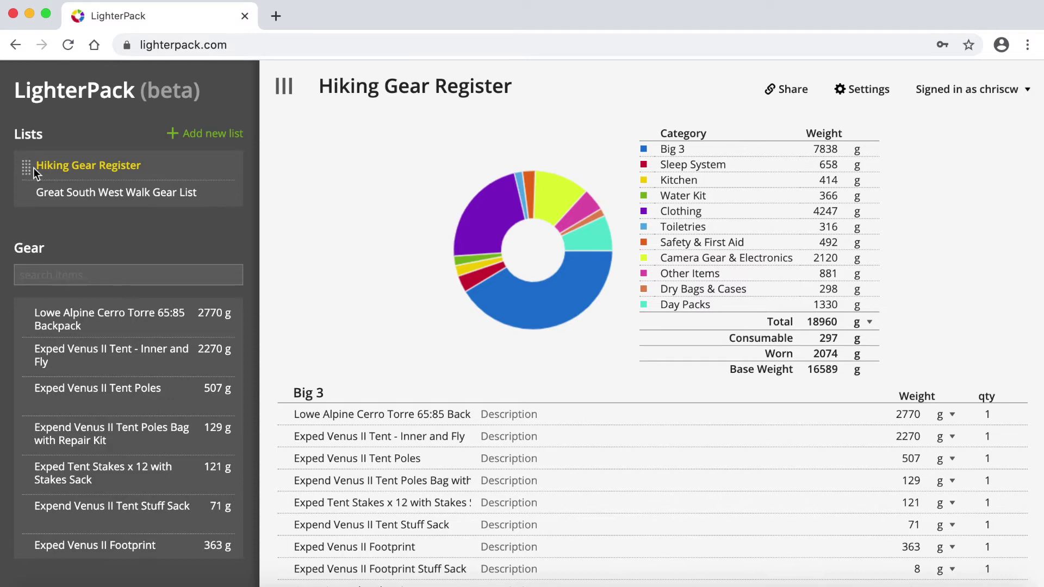
mouse_move(59, 169)
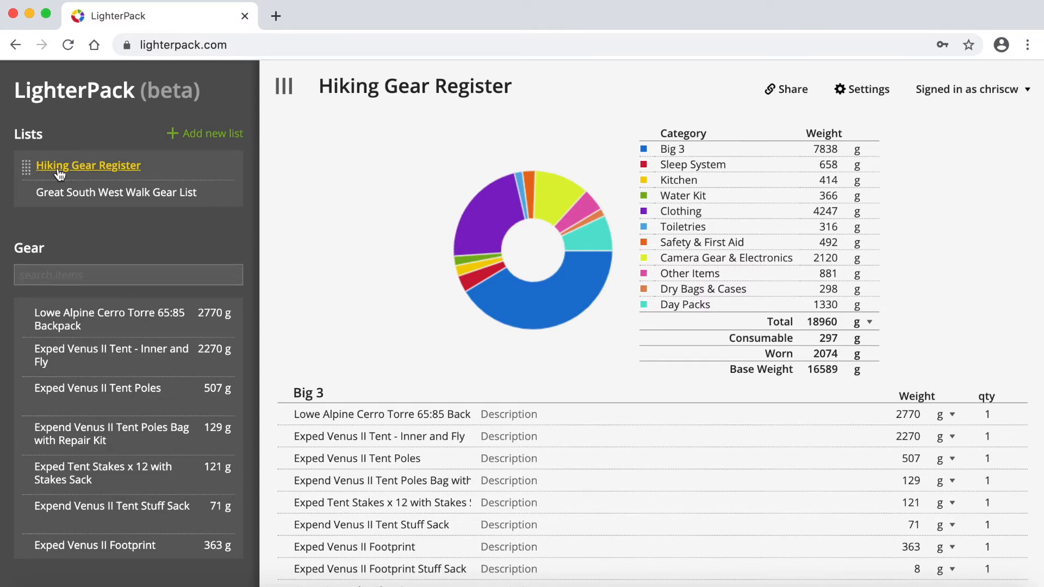
mouse_move(69, 248)
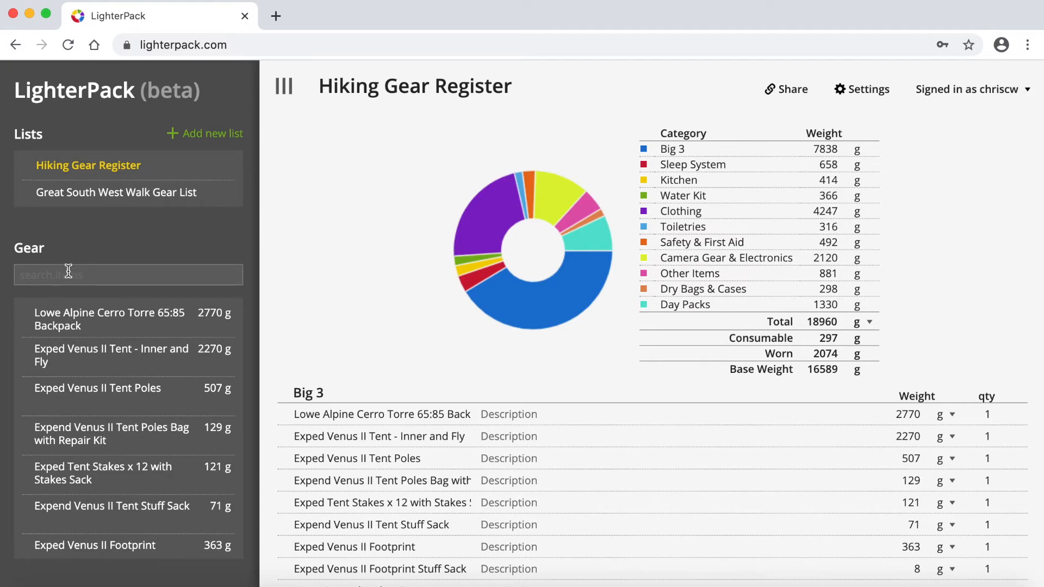
click(128, 274)
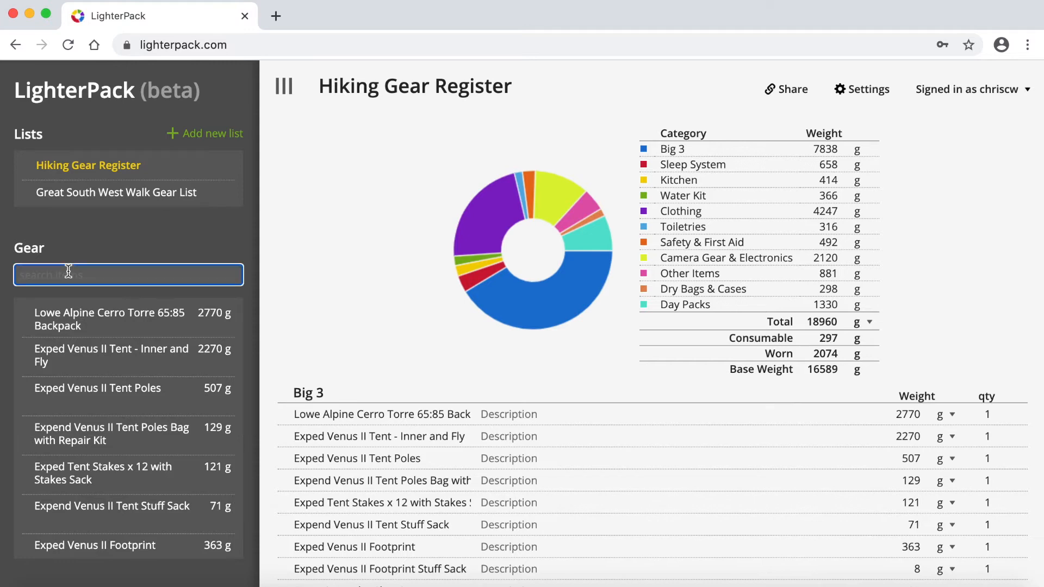
text(altra)
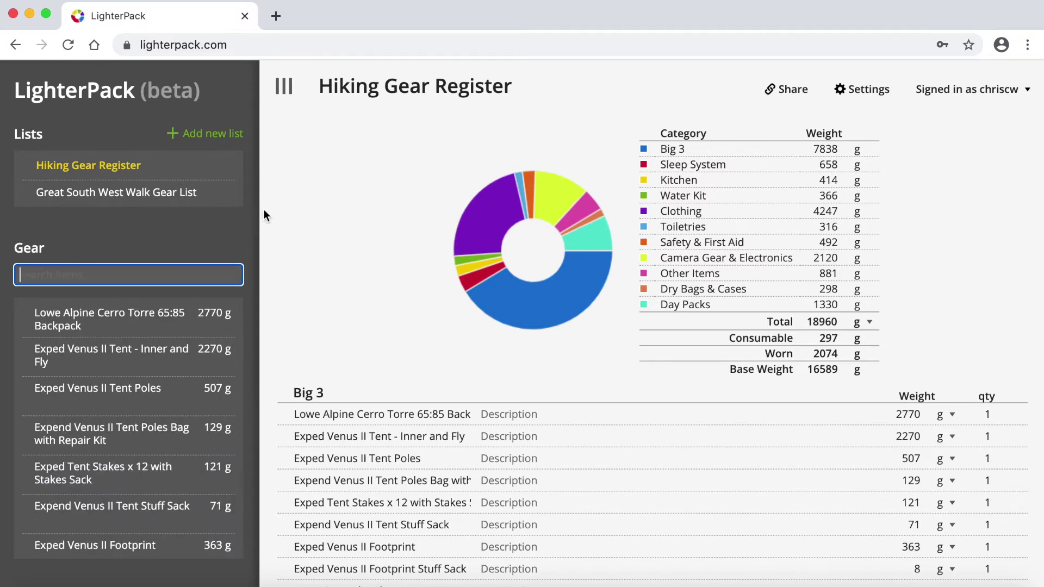
mouse_move(333, 177)
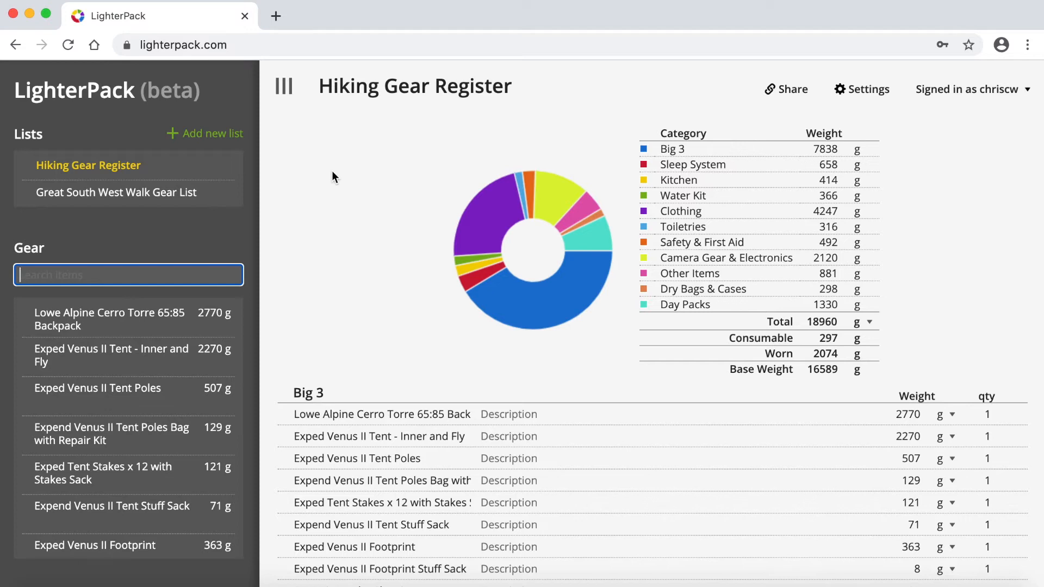
mouse_move(409, 155)
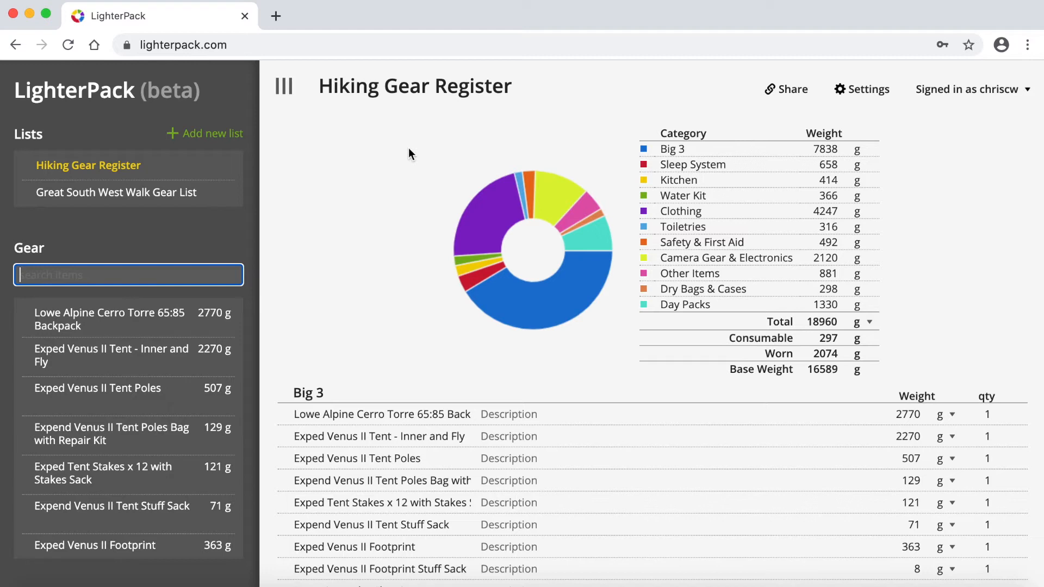
mouse_move(458, 143)
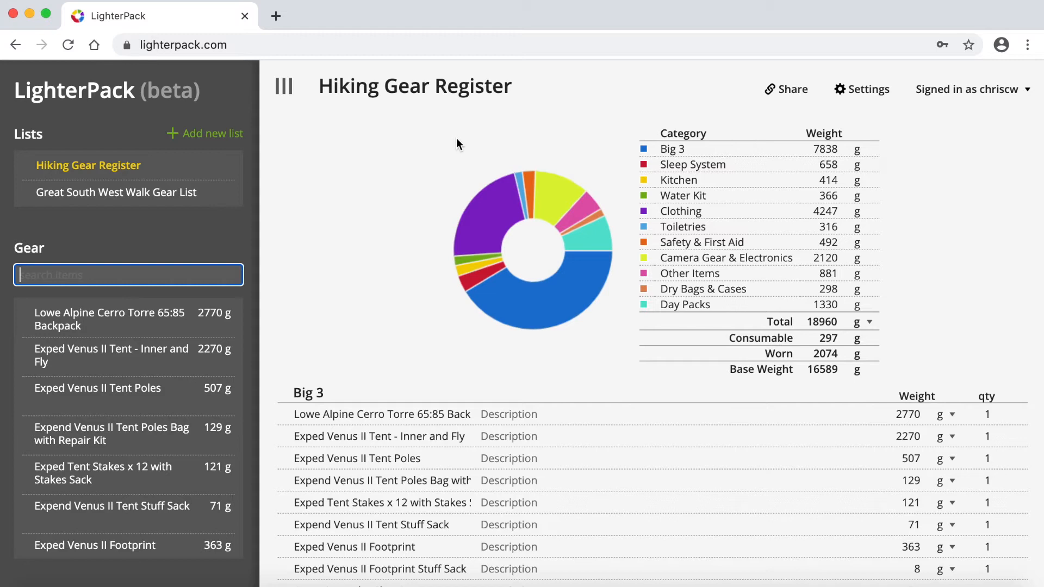
mouse_move(554, 144)
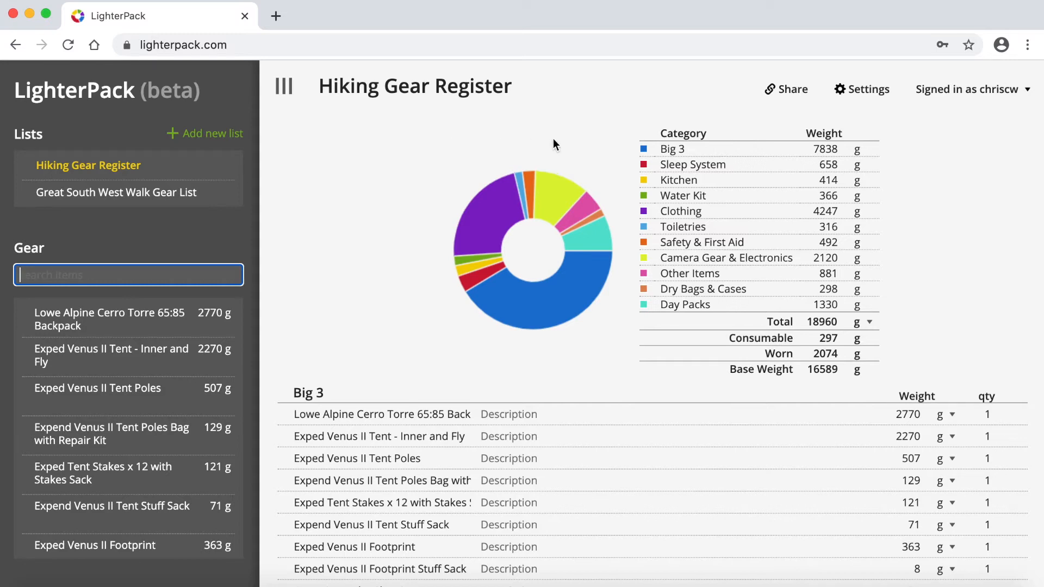
mouse_move(598, 140)
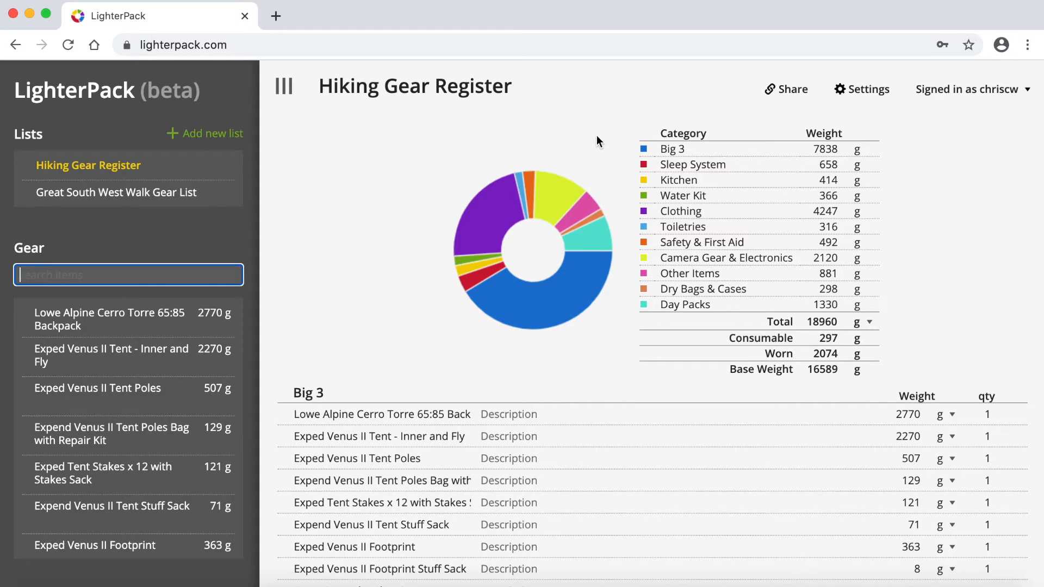
mouse_move(612, 161)
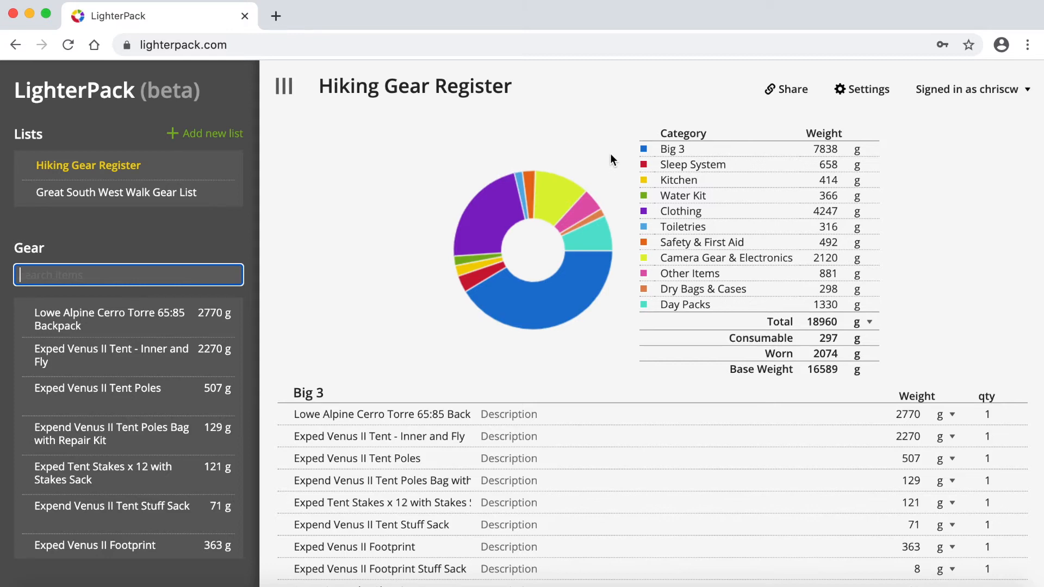
mouse_move(629, 252)
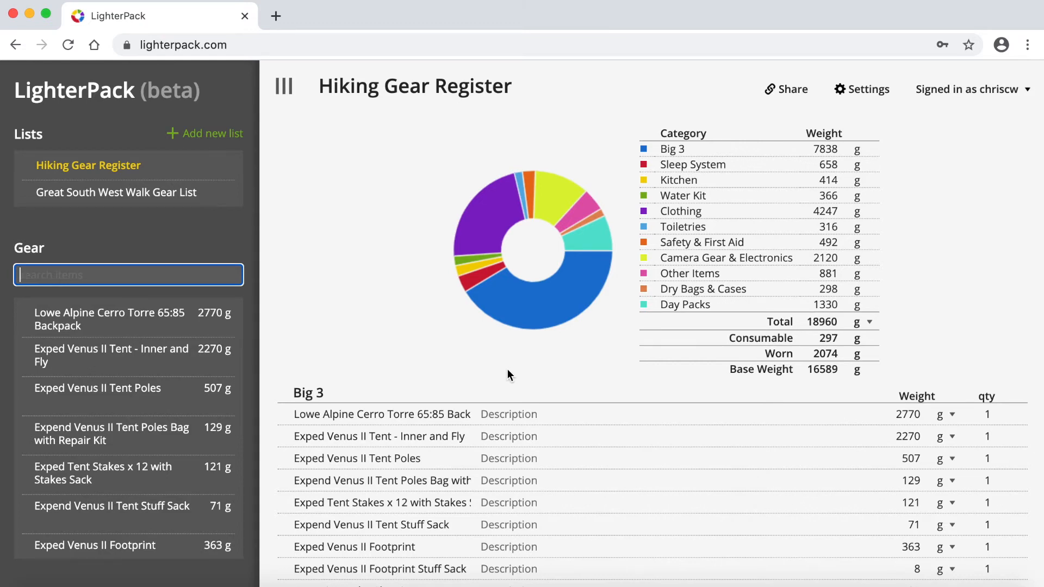
mouse_move(670, 152)
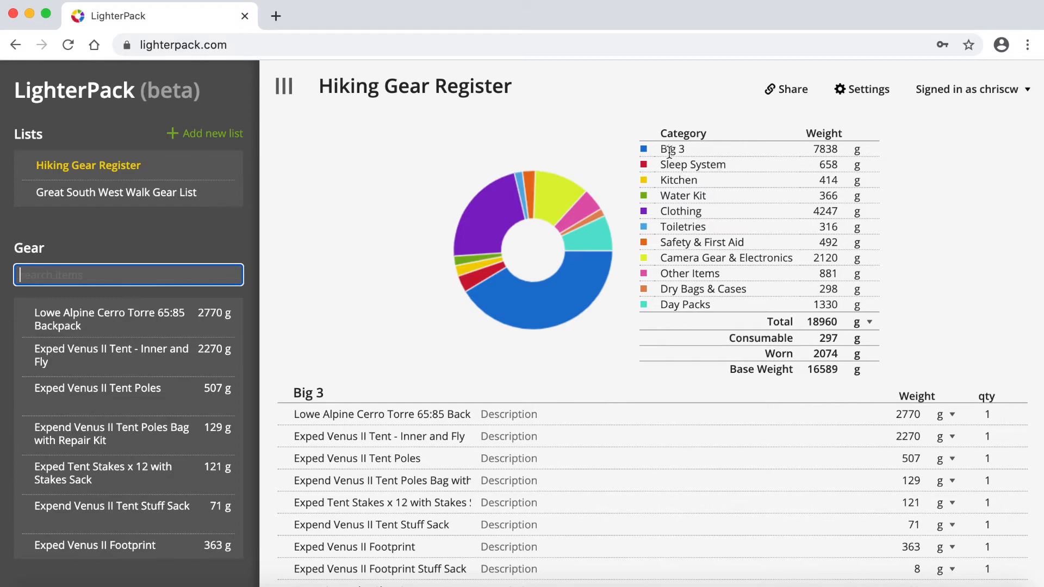
mouse_move(620, 325)
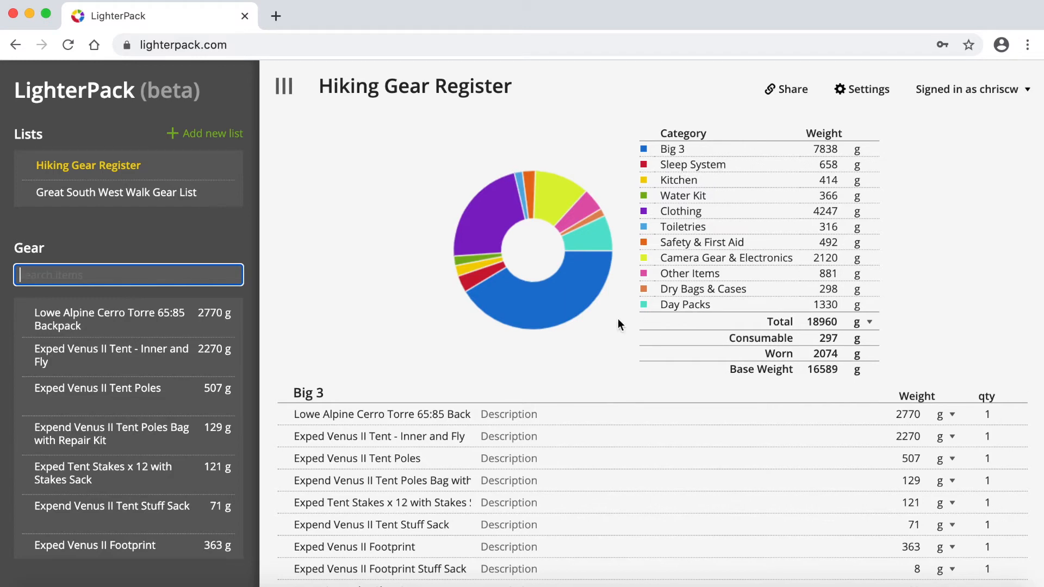
mouse_move(489, 273)
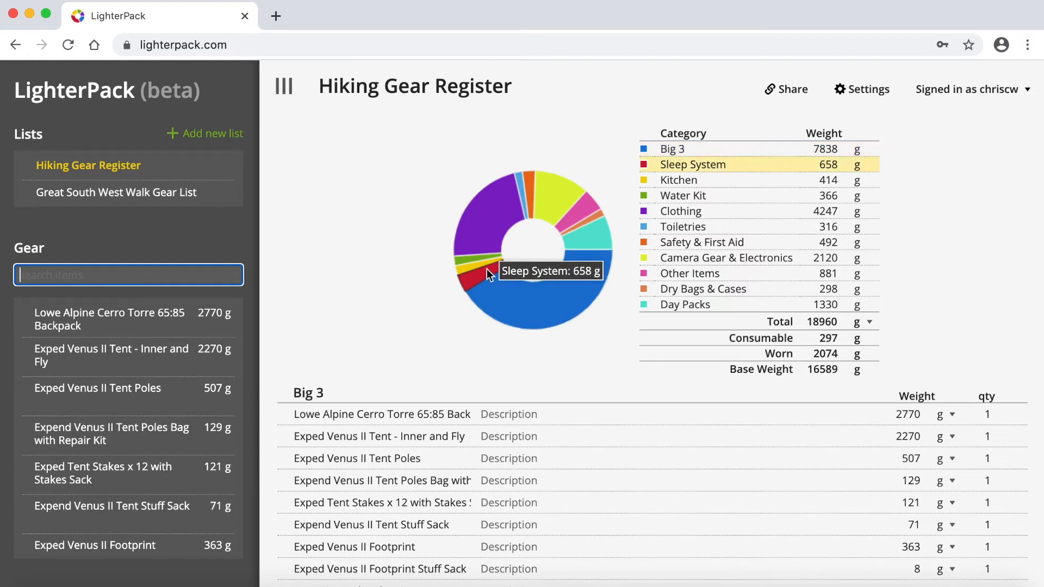
mouse_move(483, 218)
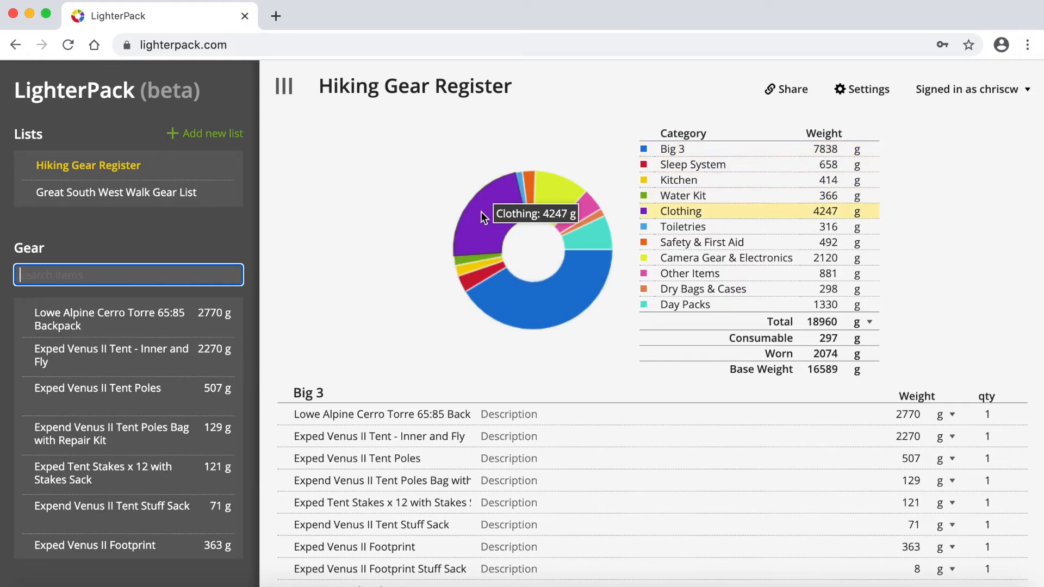
mouse_move(589, 144)
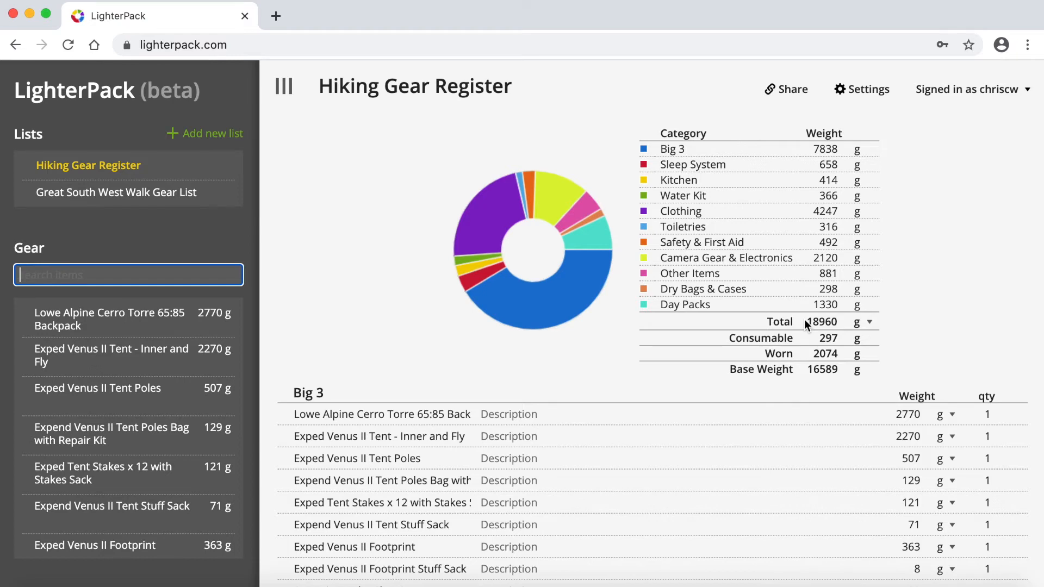
mouse_move(886, 333)
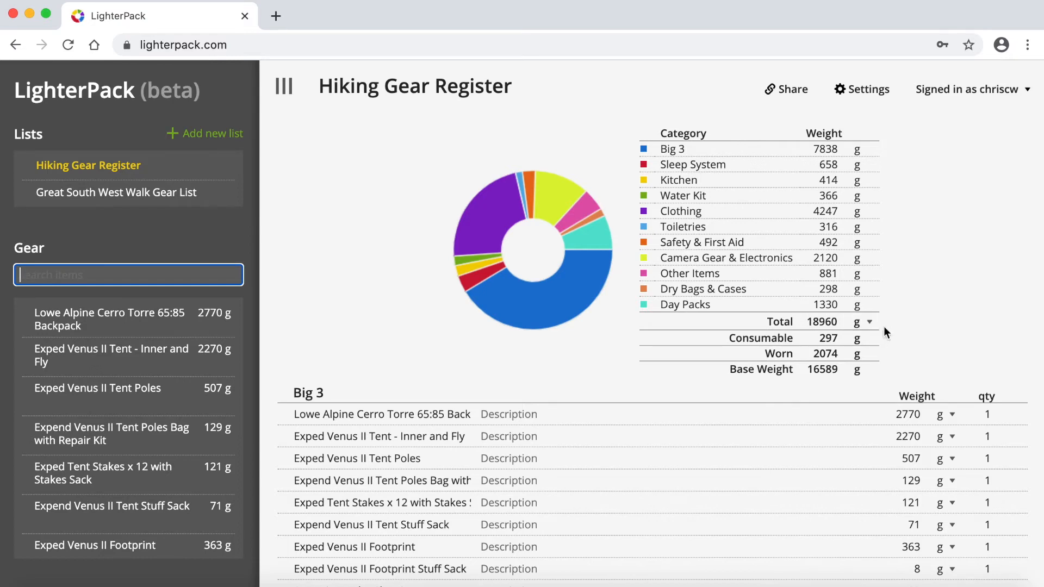
mouse_move(889, 343)
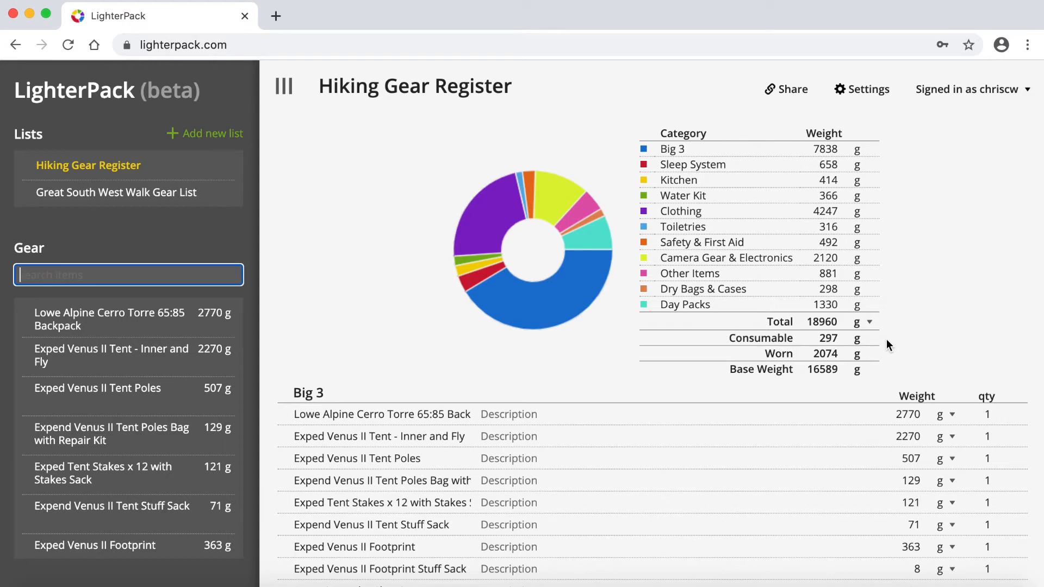
mouse_move(887, 360)
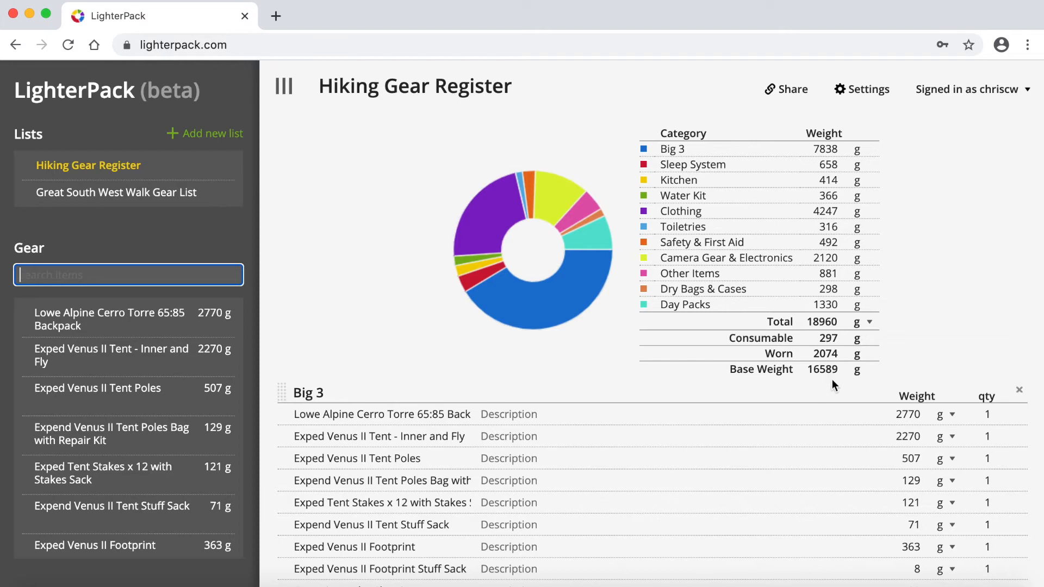
mouse_move(838, 386)
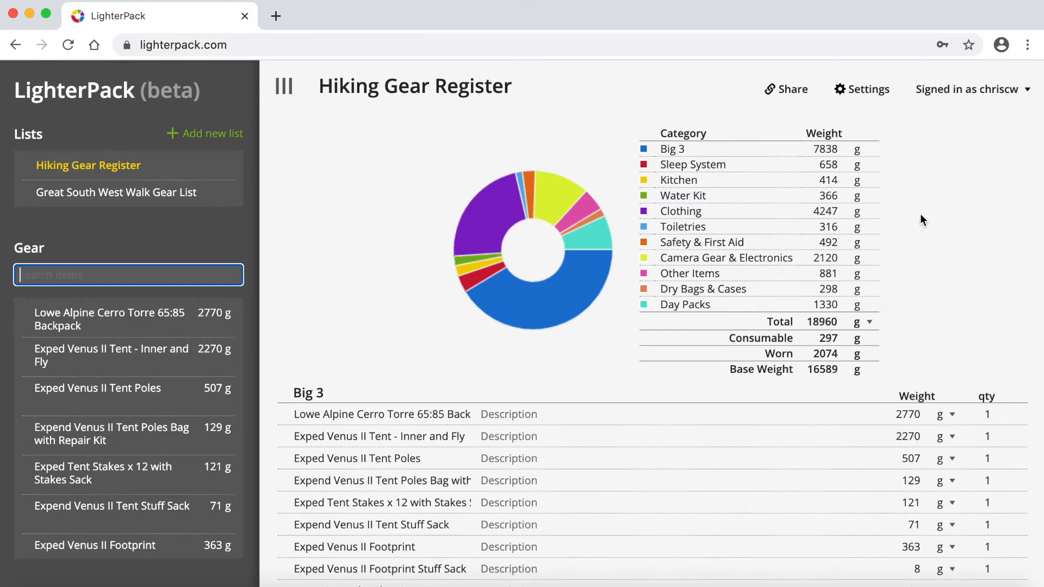
mouse_move(887, 315)
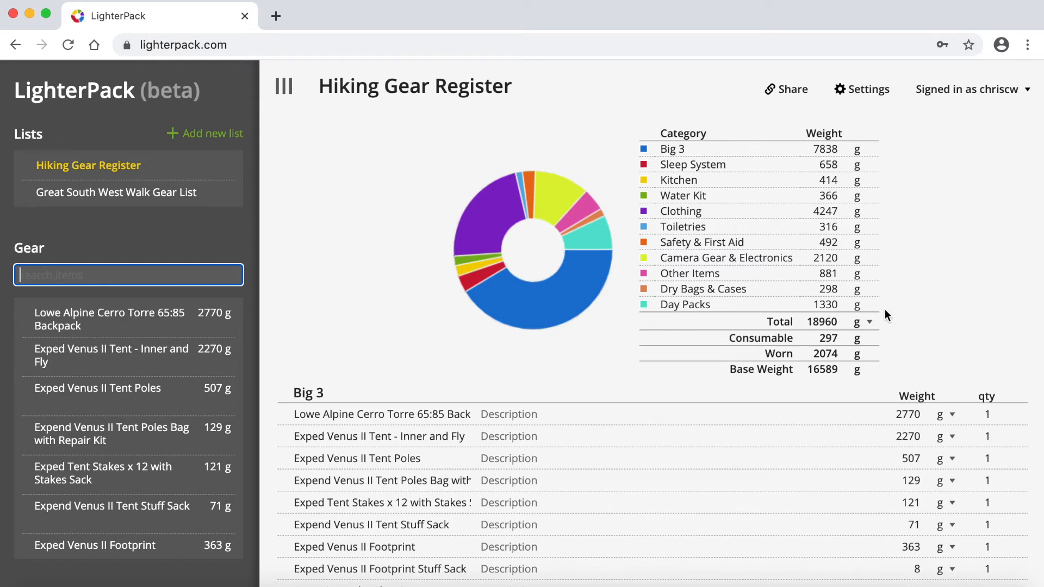
mouse_move(870, 324)
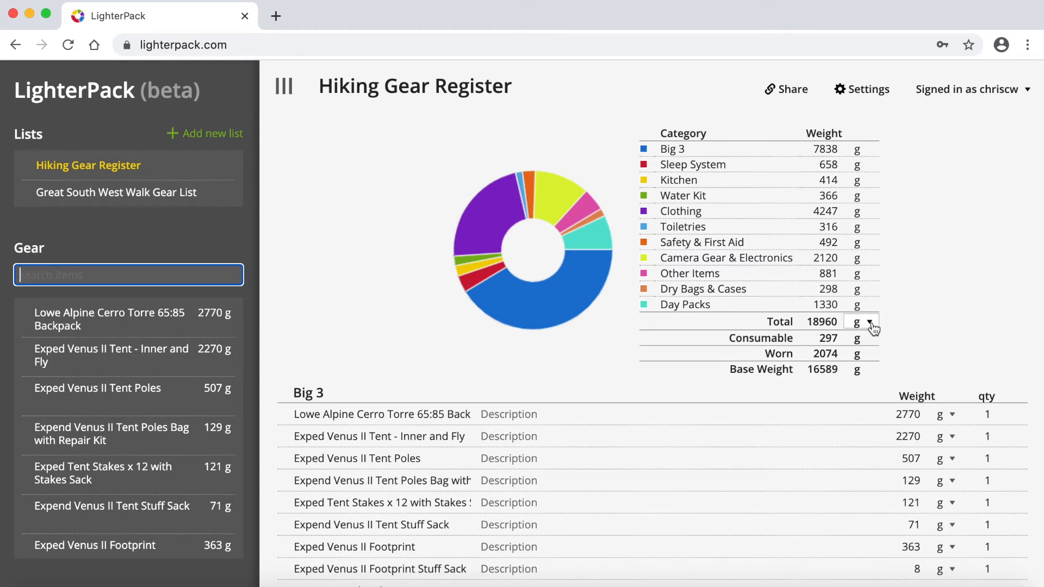
click(862, 322)
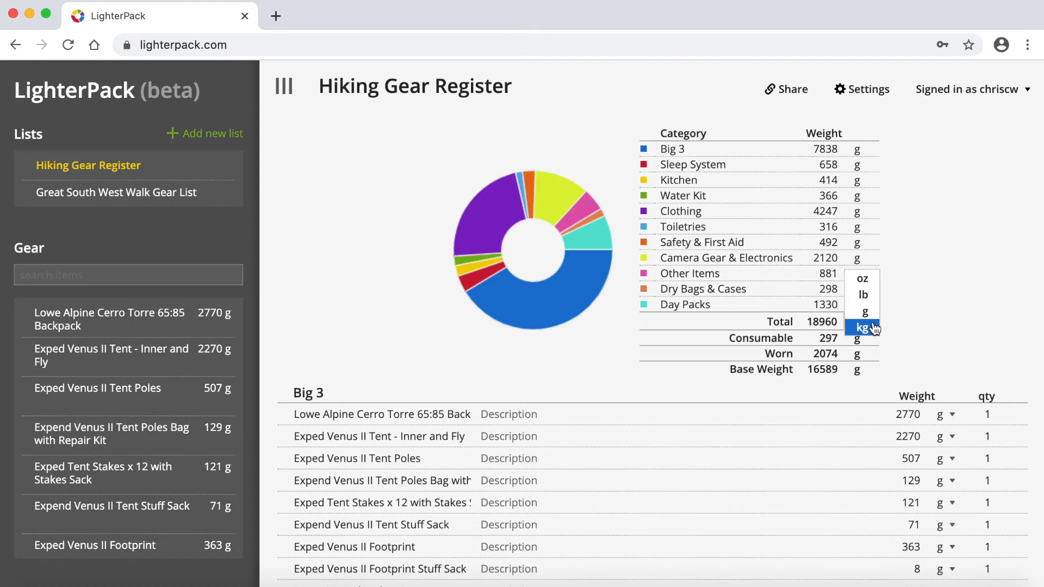
mouse_move(880, 275)
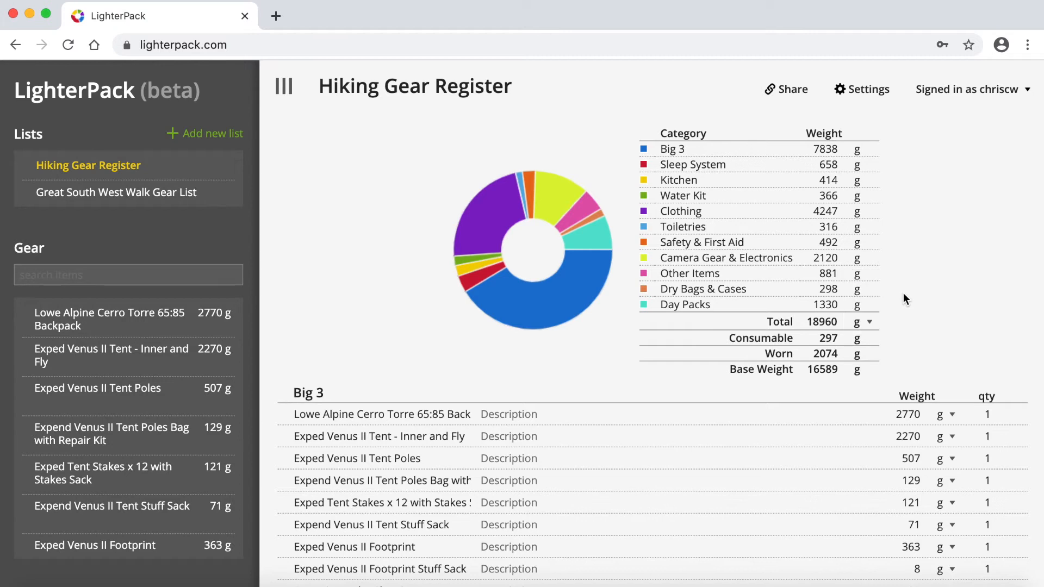
scroll(down, 3)
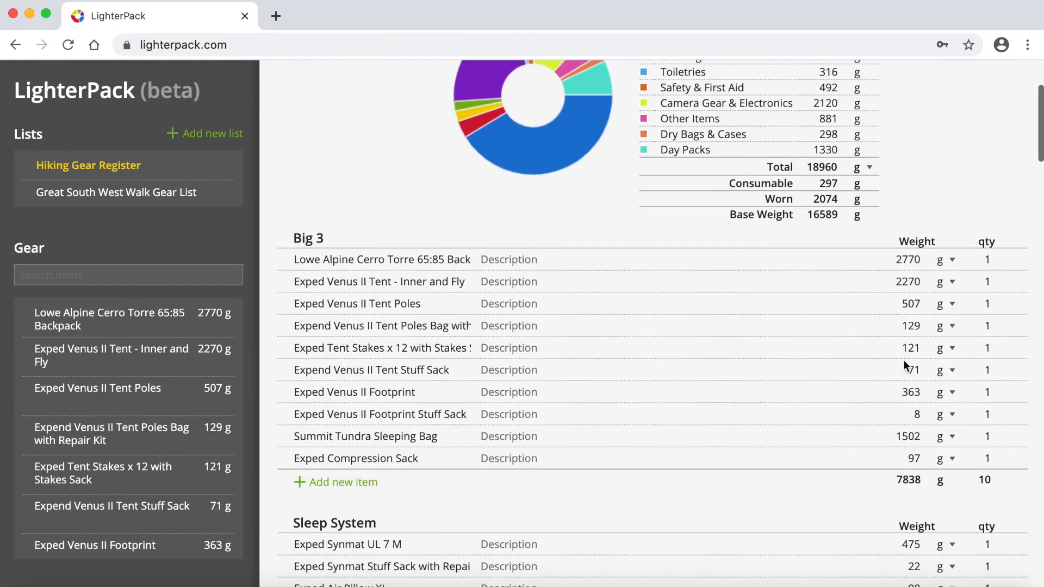
scroll(down, 3)
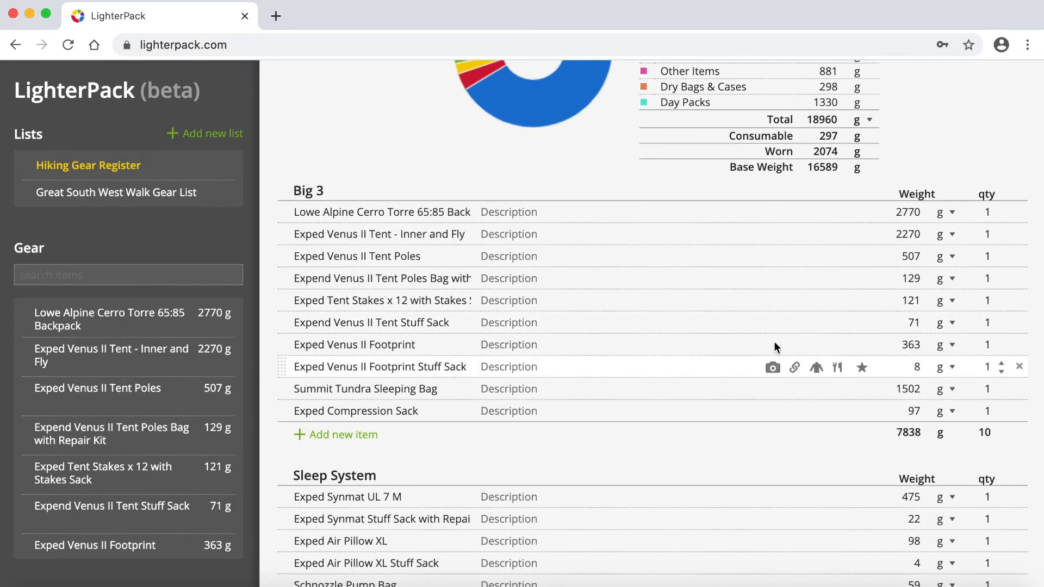
click(307, 190)
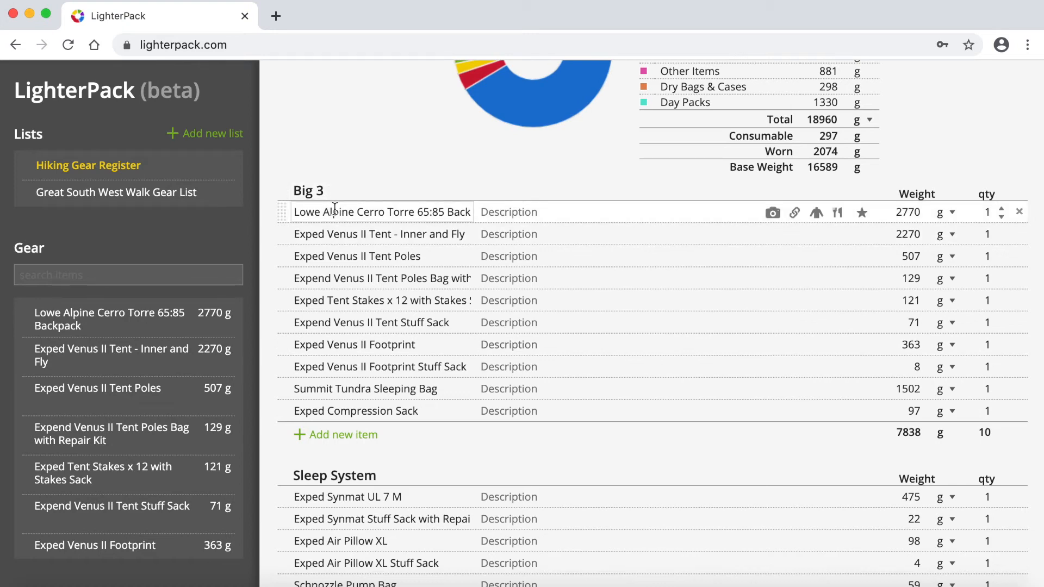
click(507, 212)
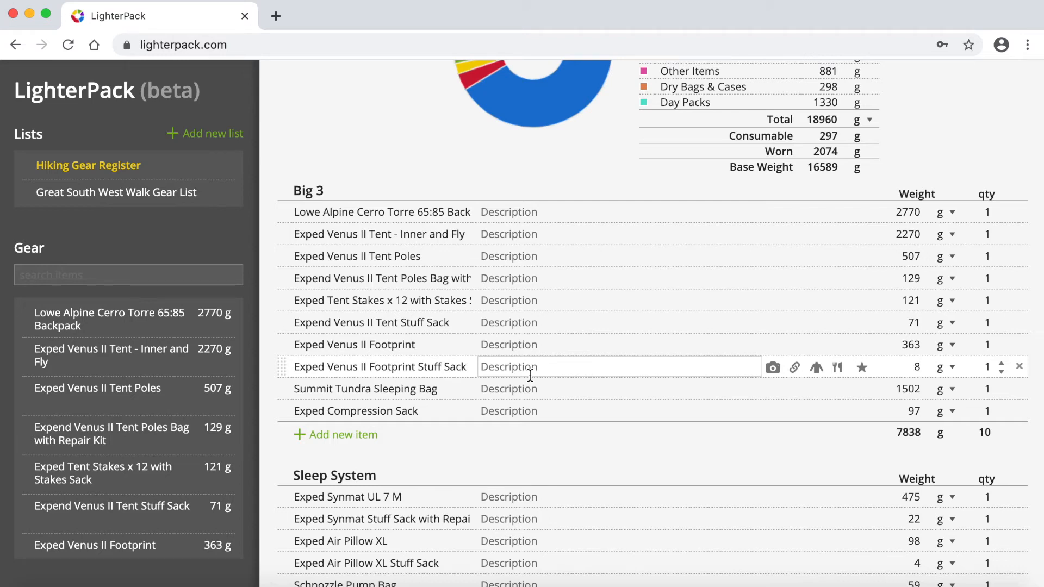
click(981, 367)
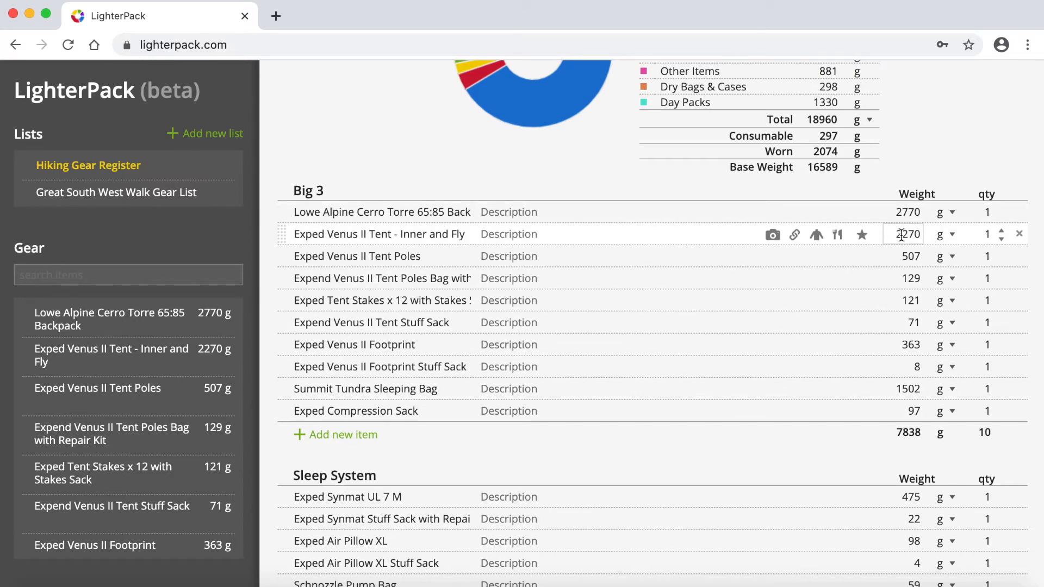
scroll(down, 3)
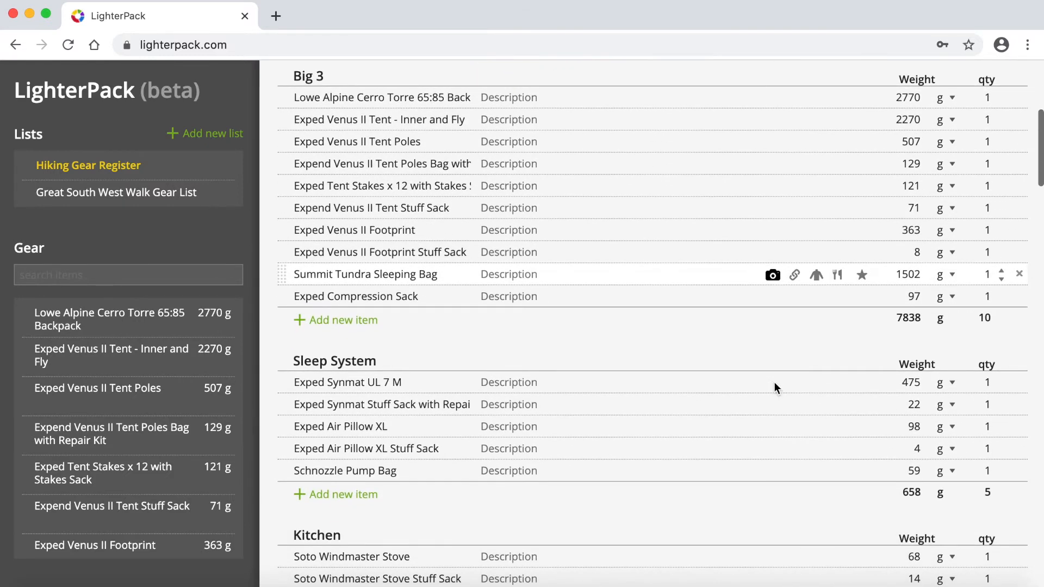
scroll(down, 3)
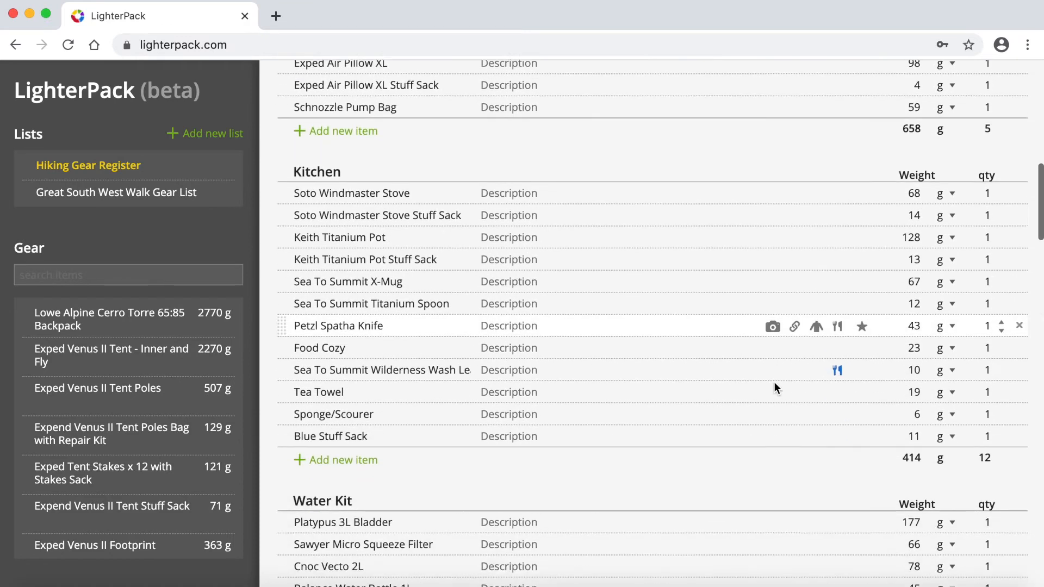
scroll(down, 3)
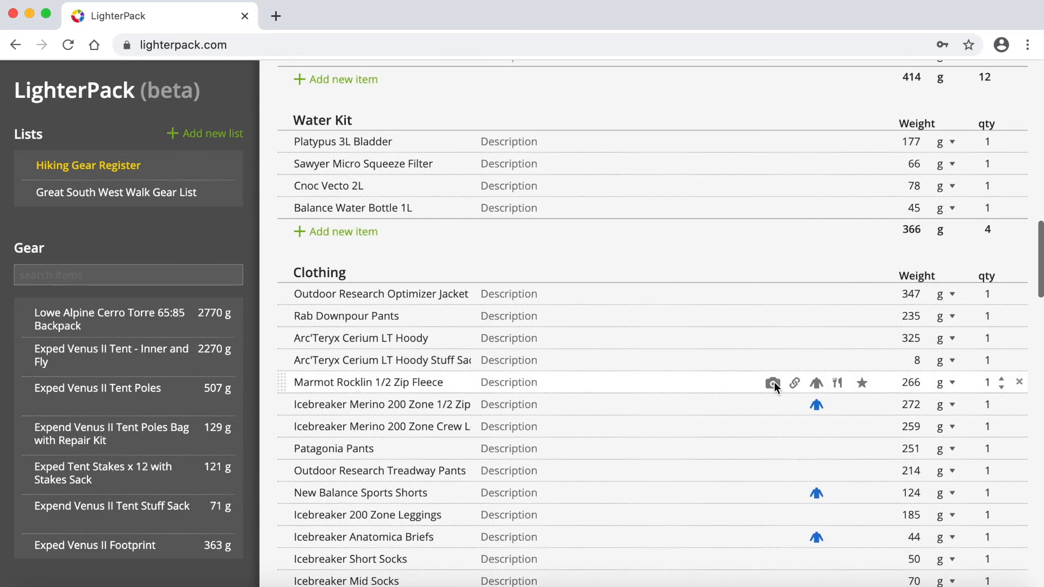
scroll(down, 3)
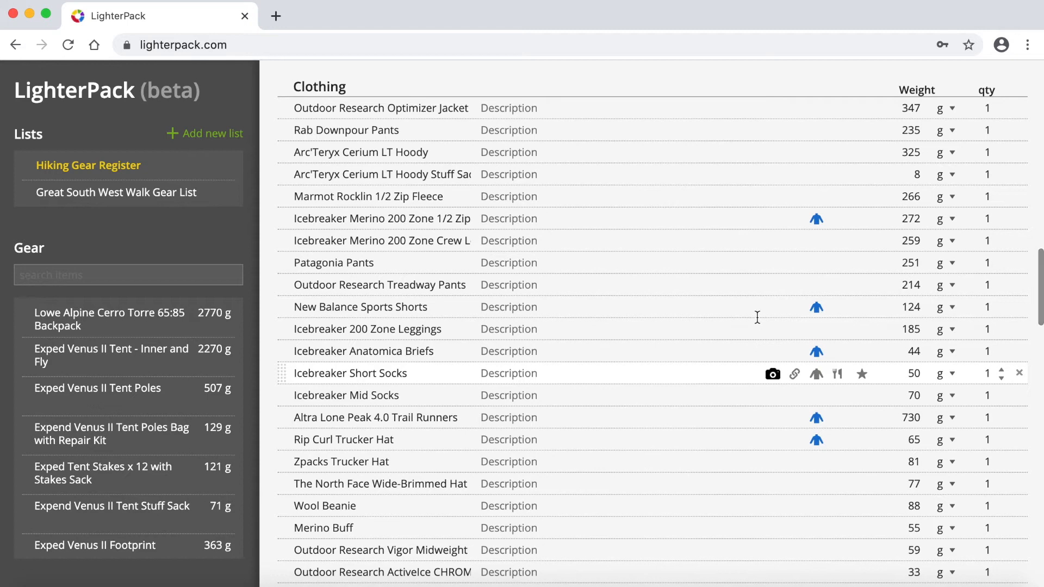
mouse_move(794, 241)
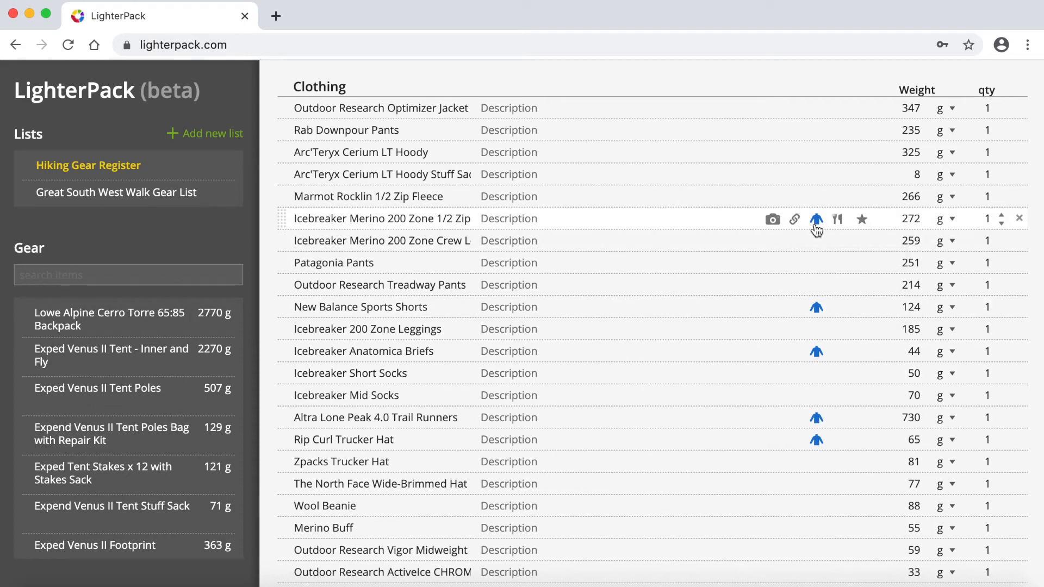
mouse_move(815, 219)
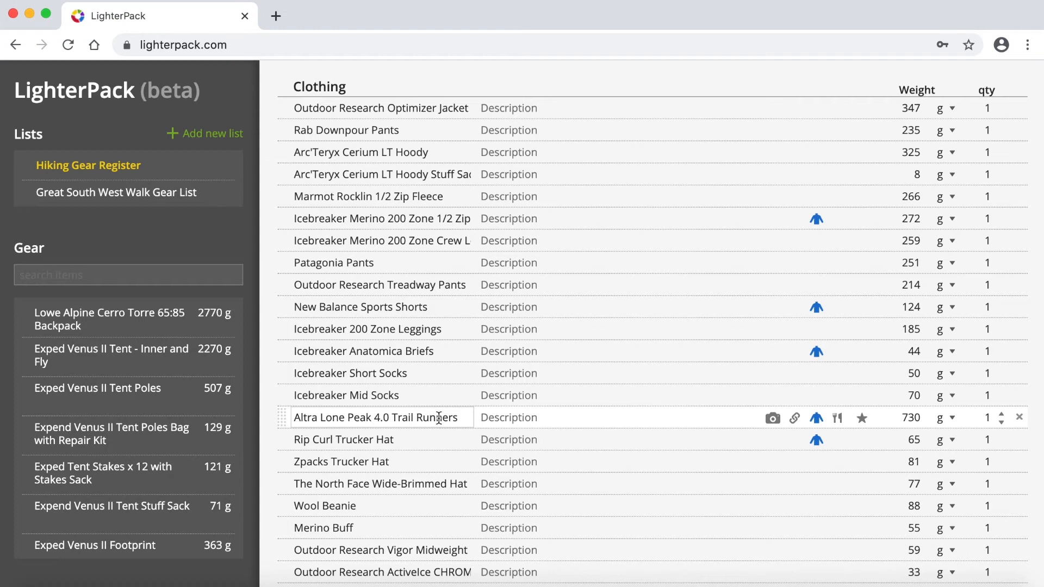
click(499, 417)
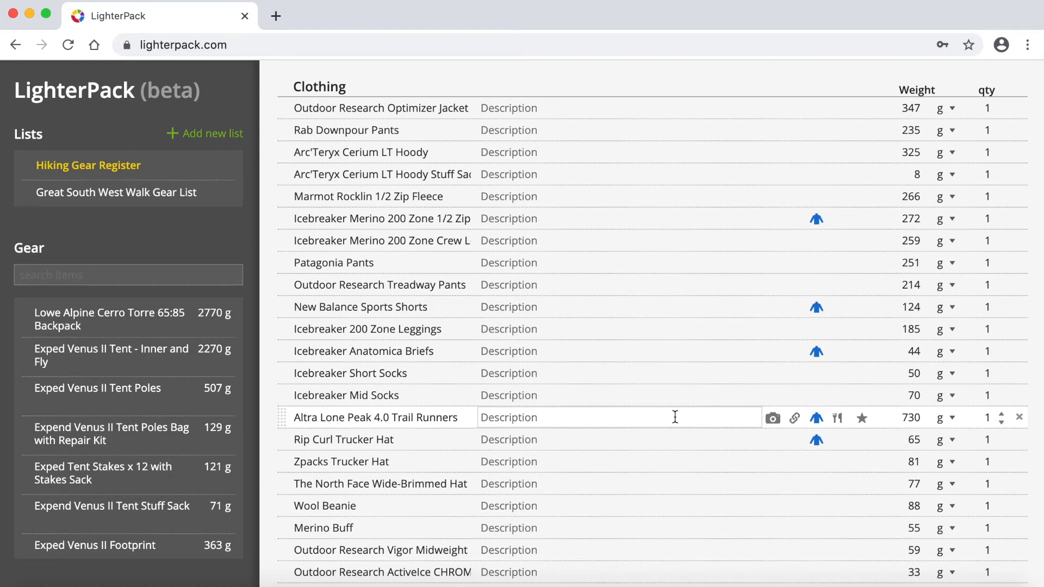
mouse_move(815, 418)
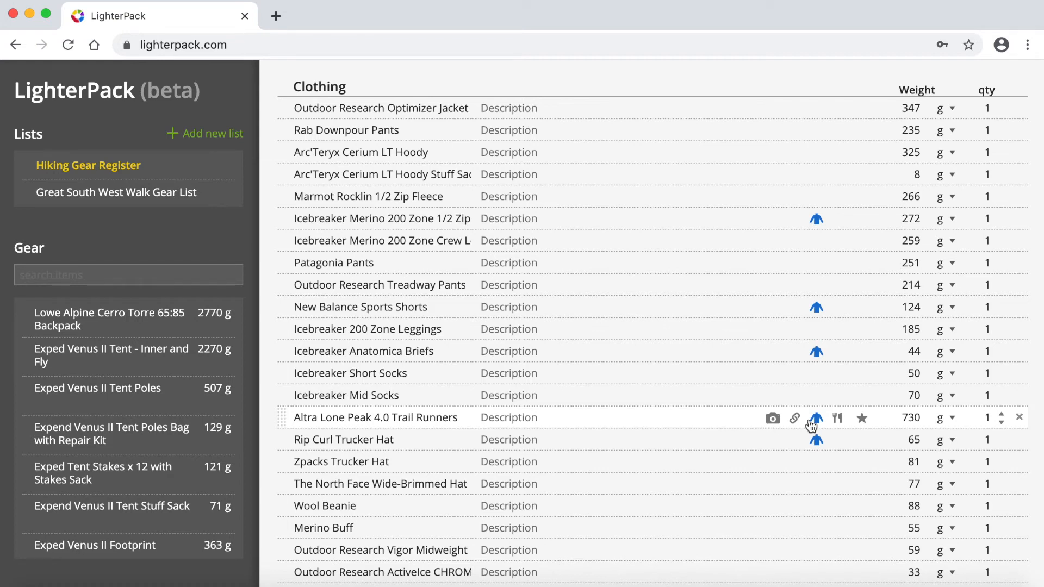
scroll(down, 3)
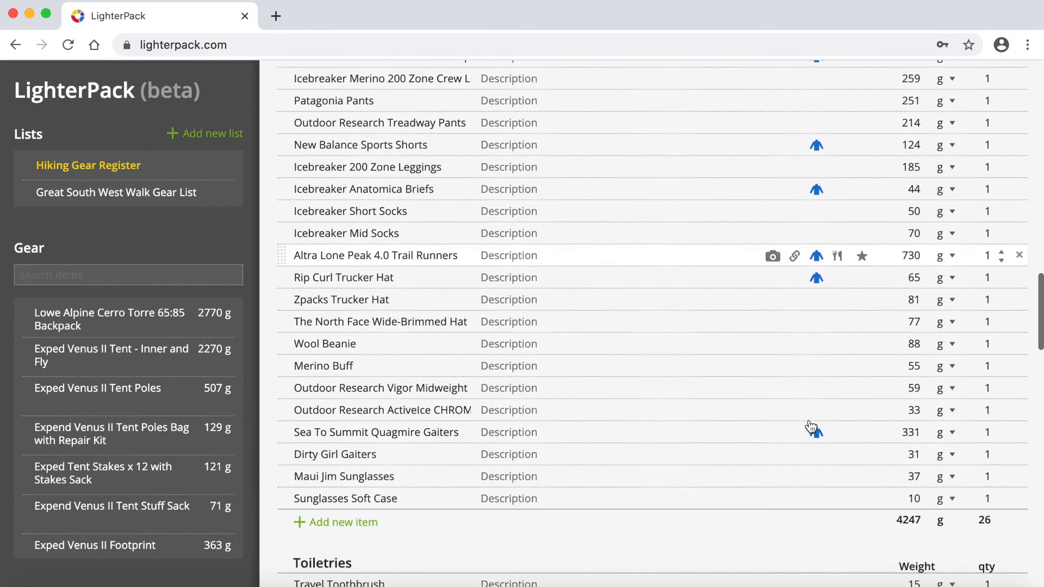
scroll(down, 3)
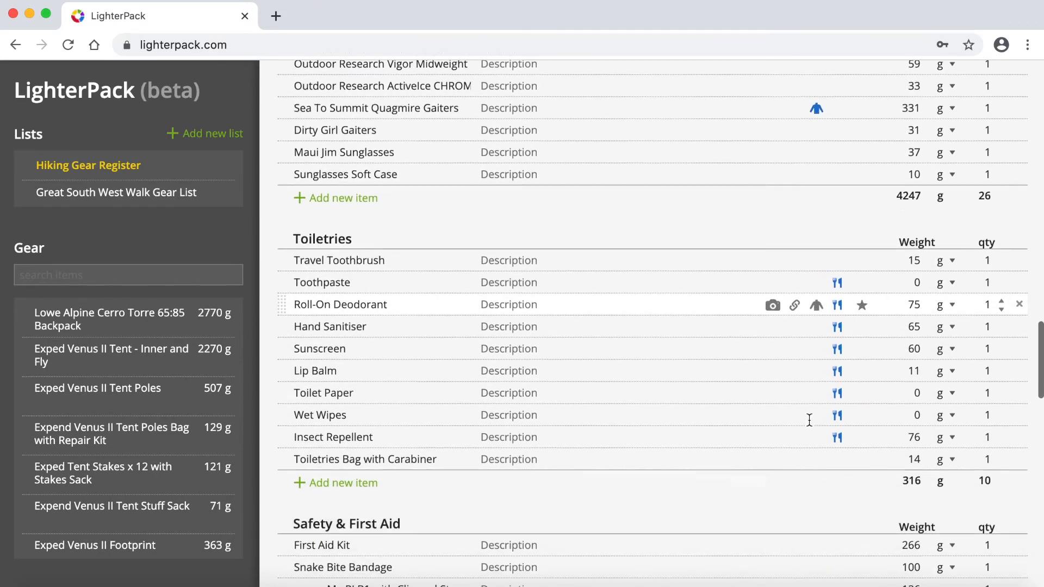
scroll(down, 3)
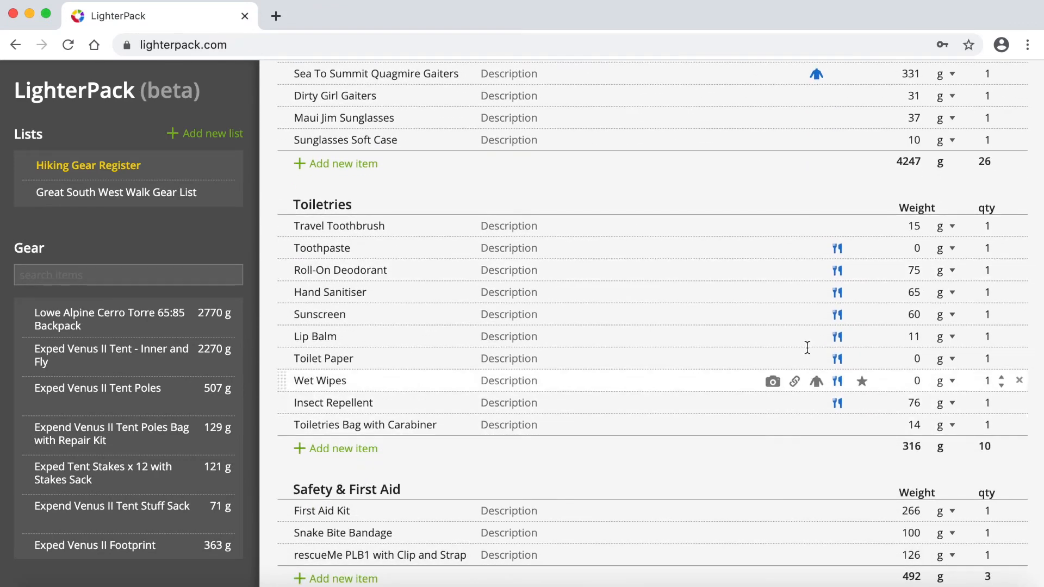
mouse_move(815, 254)
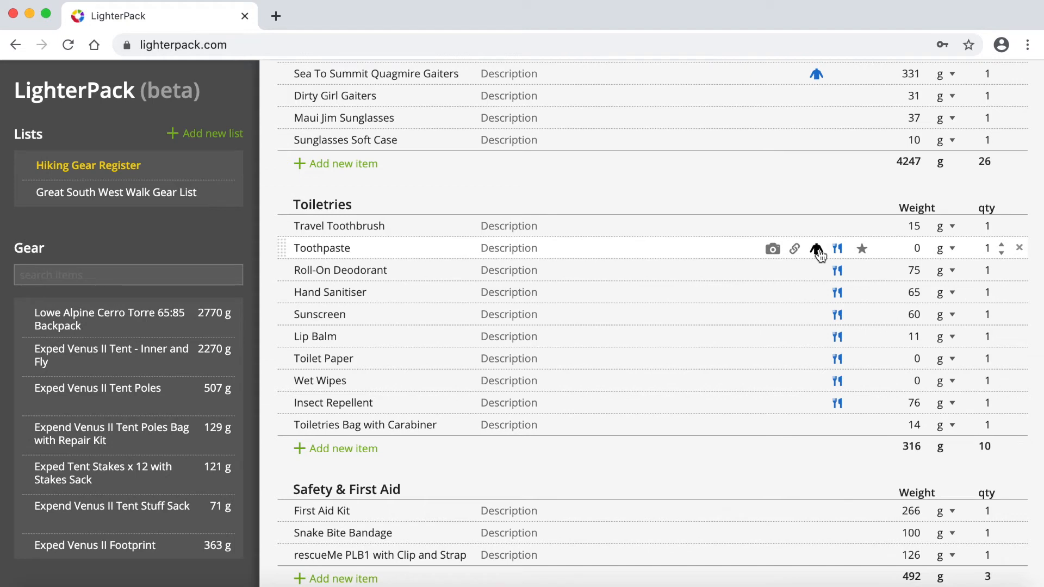
mouse_move(836, 259)
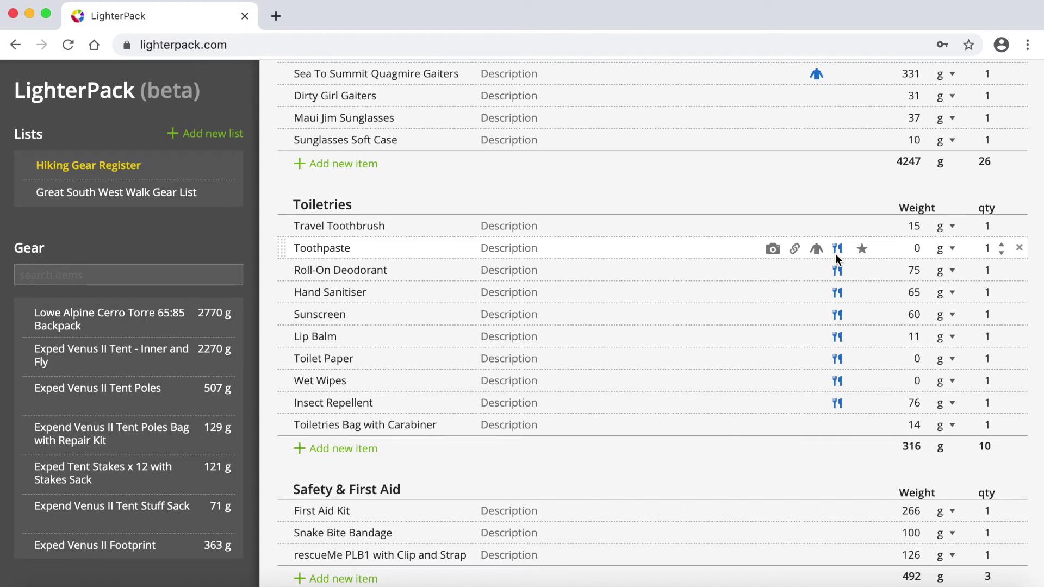
mouse_move(837, 277)
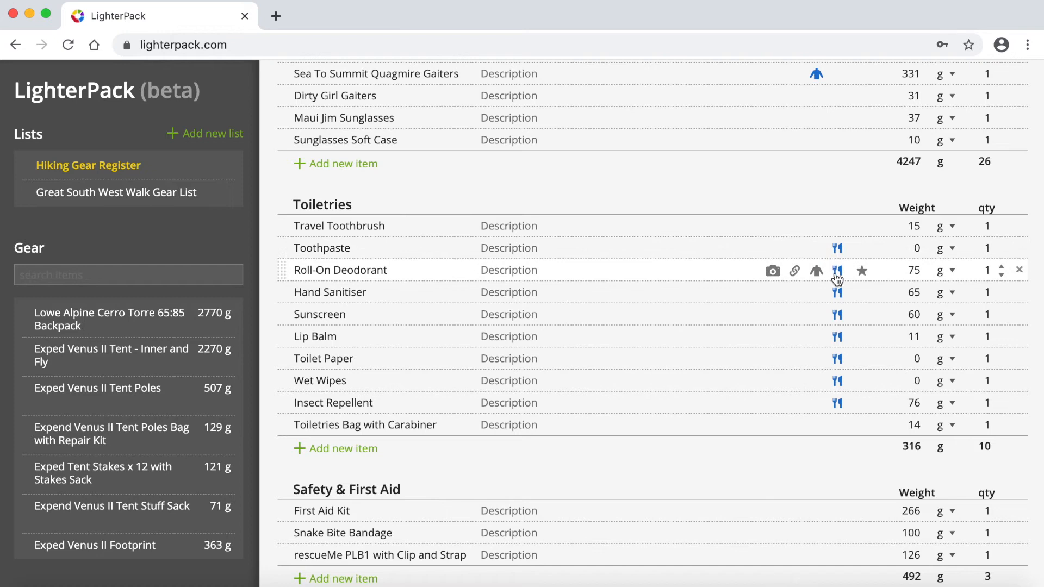
mouse_move(839, 305)
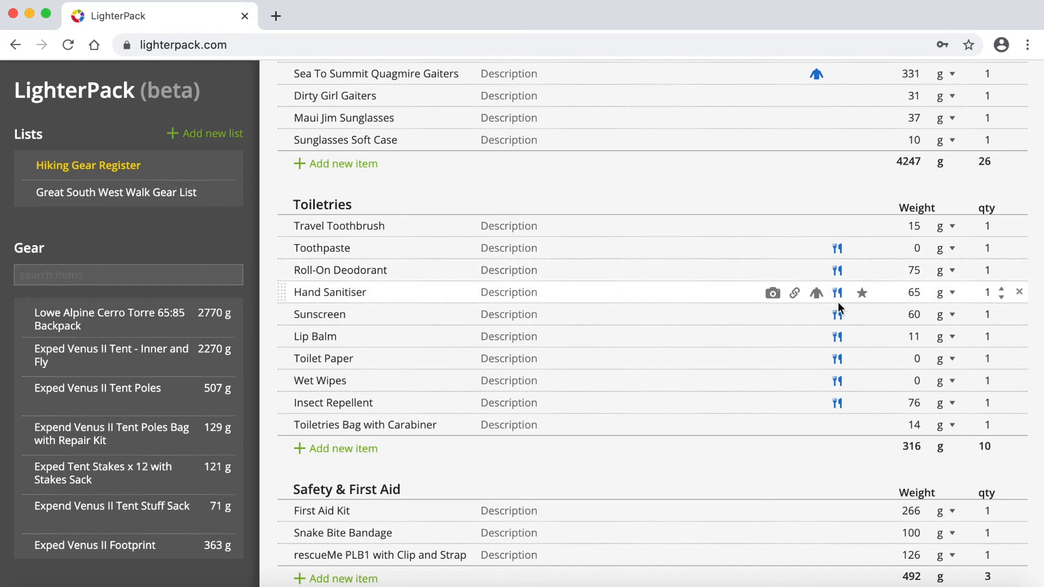
mouse_move(838, 337)
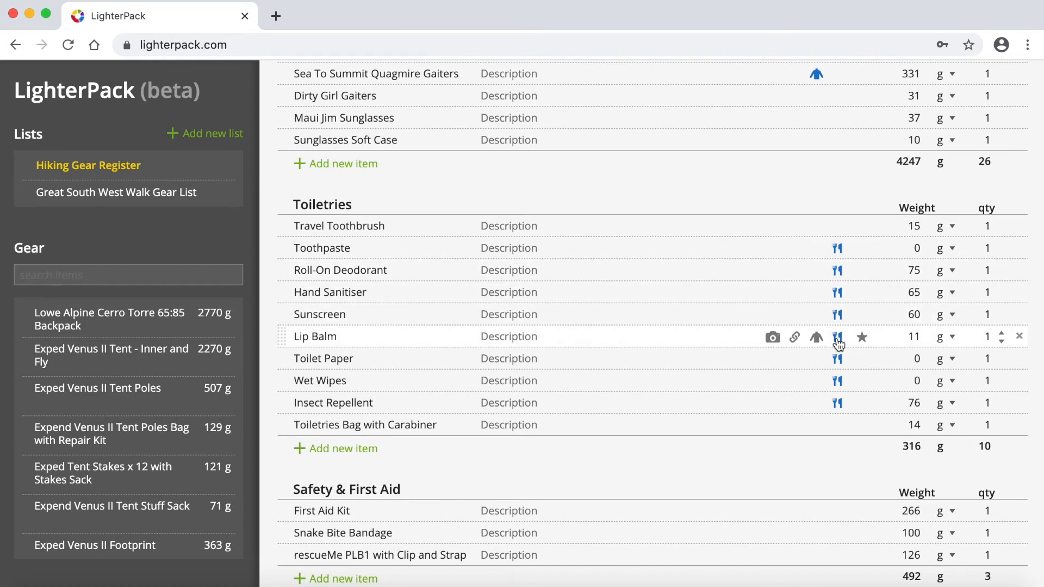
mouse_move(837, 337)
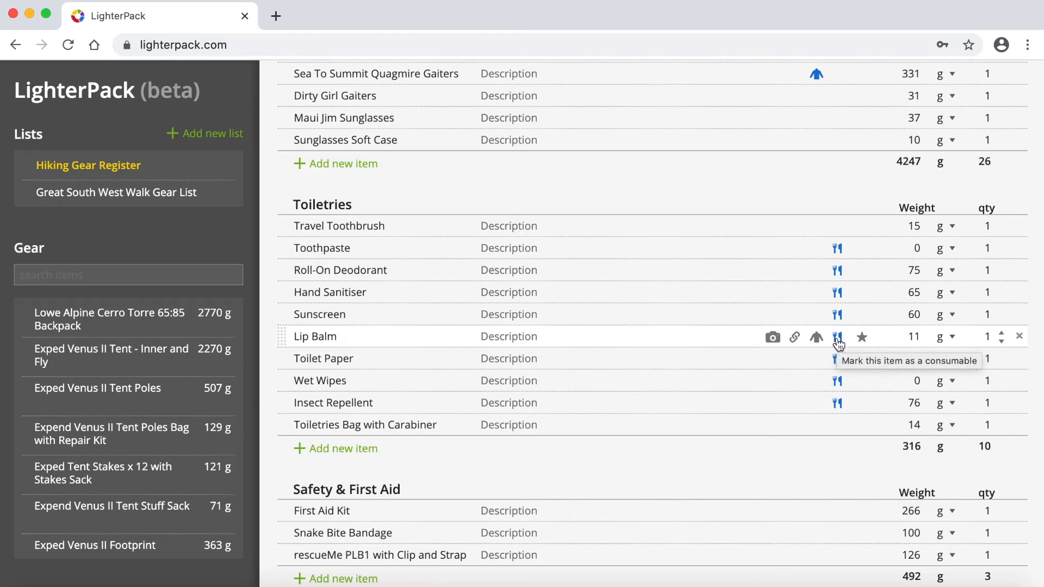
mouse_move(835, 360)
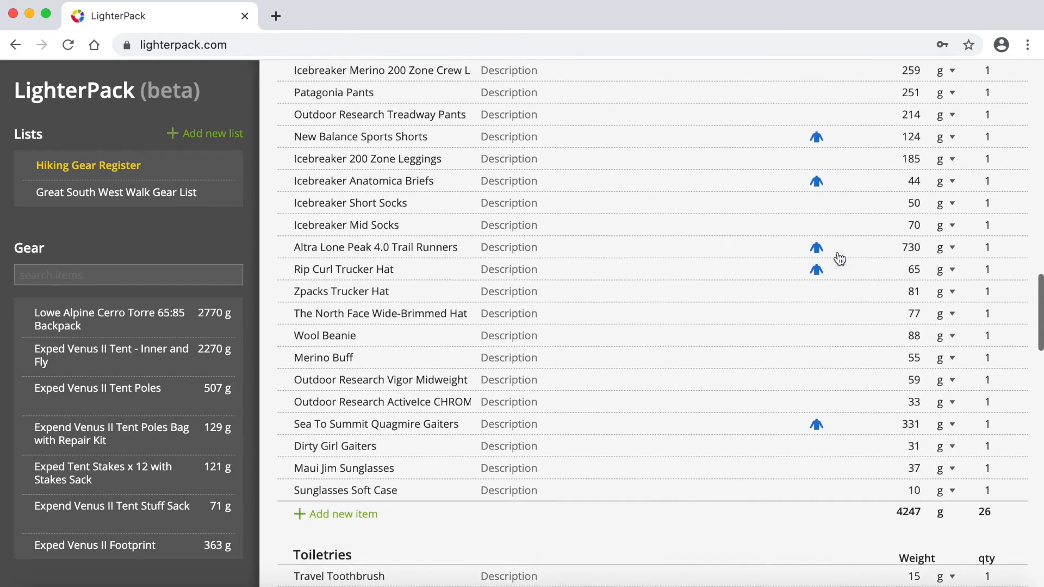
scroll(down, 3)
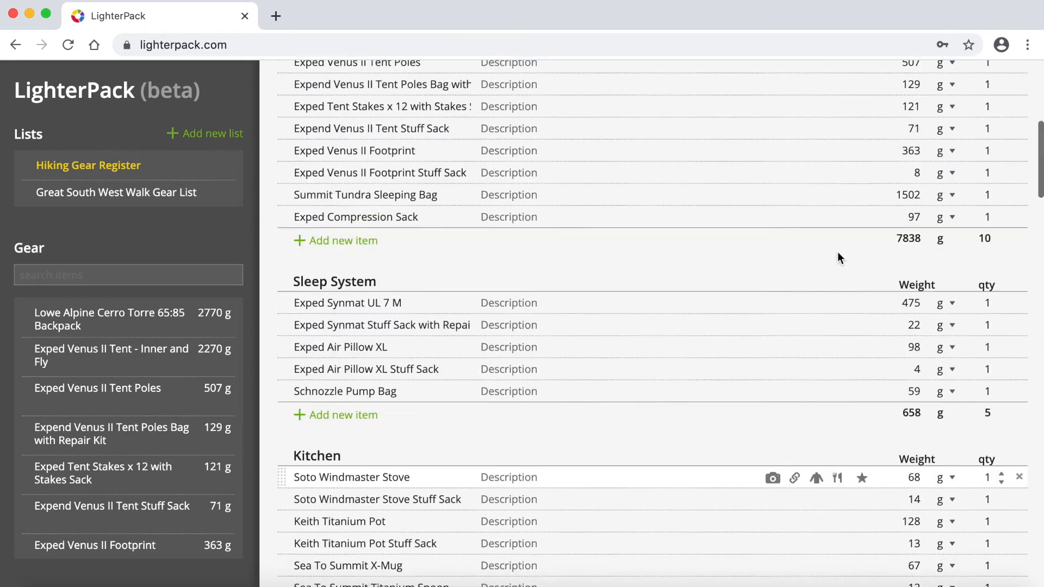
scroll(up, 3)
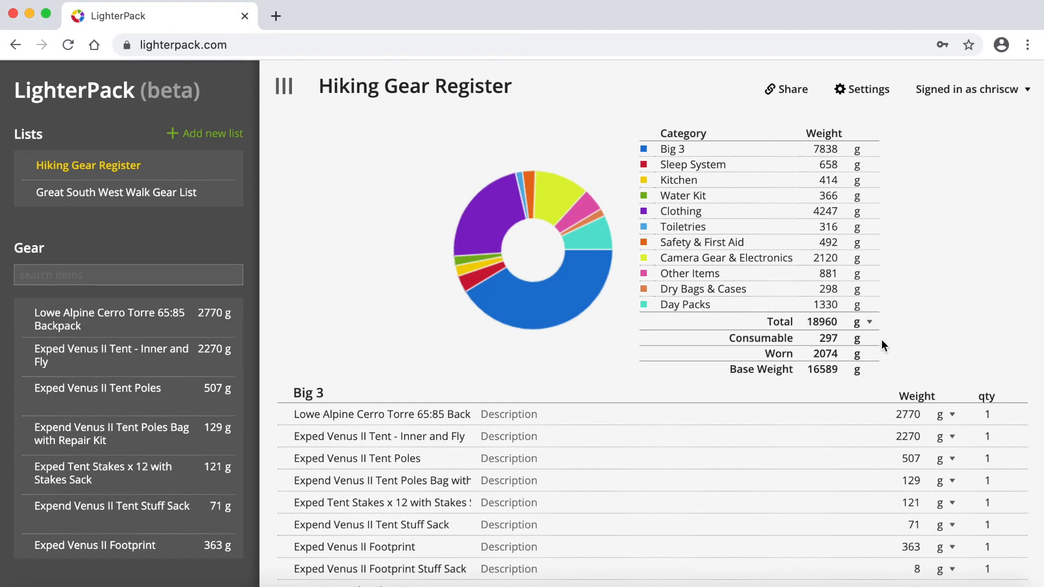
click(318, 393)
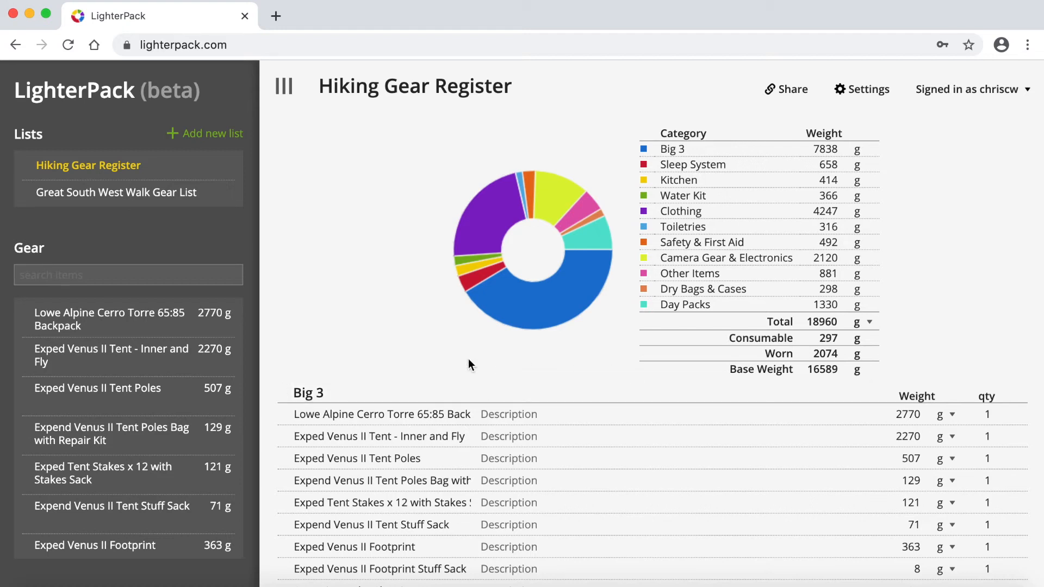
mouse_move(379, 183)
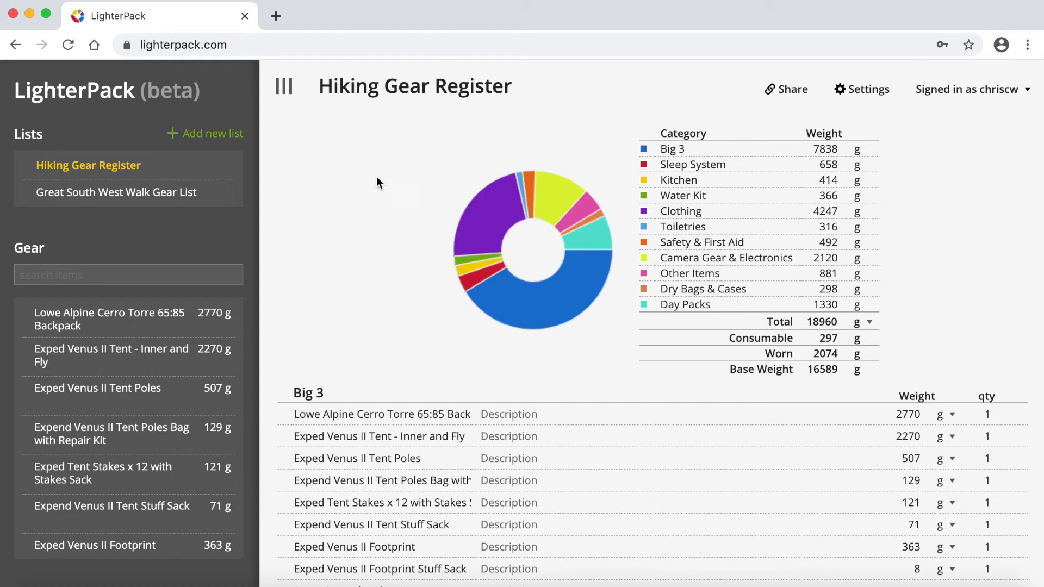
mouse_move(379, 174)
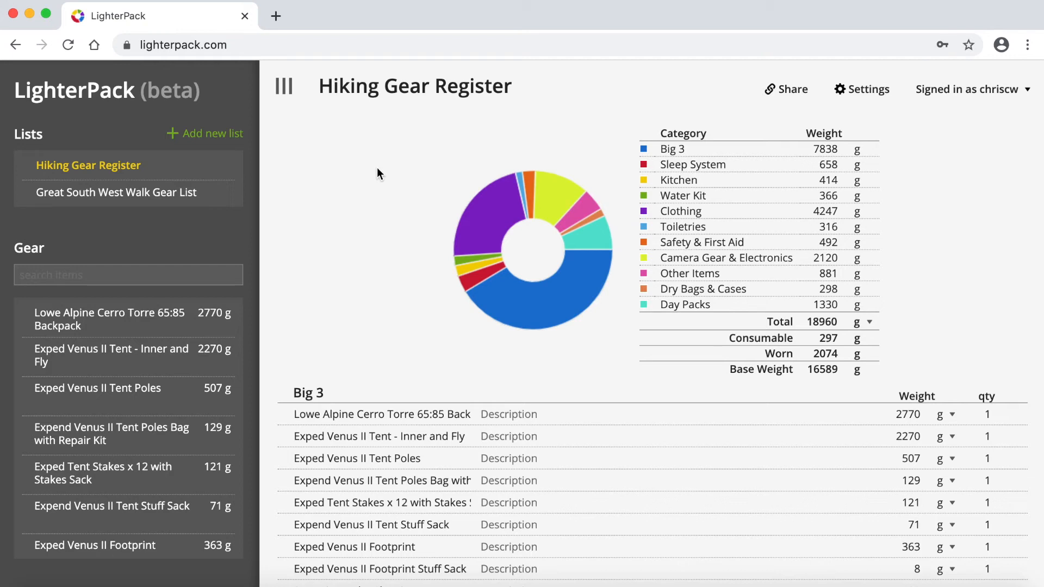
mouse_move(124, 231)
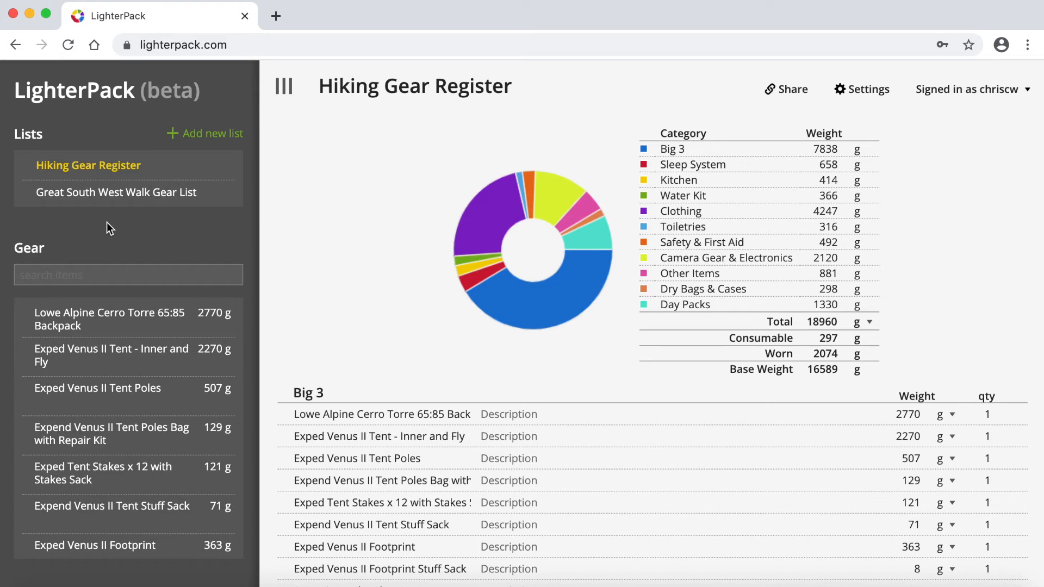
mouse_move(115, 200)
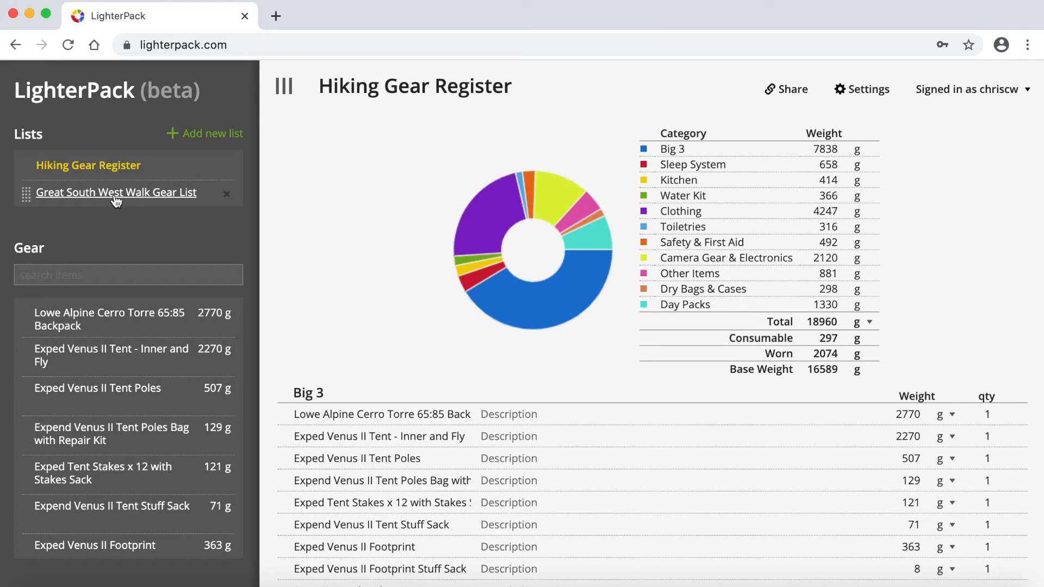
Step: View the Great South West Walk Gear List with its 16873 g total and 14750 g base weight
click(116, 193)
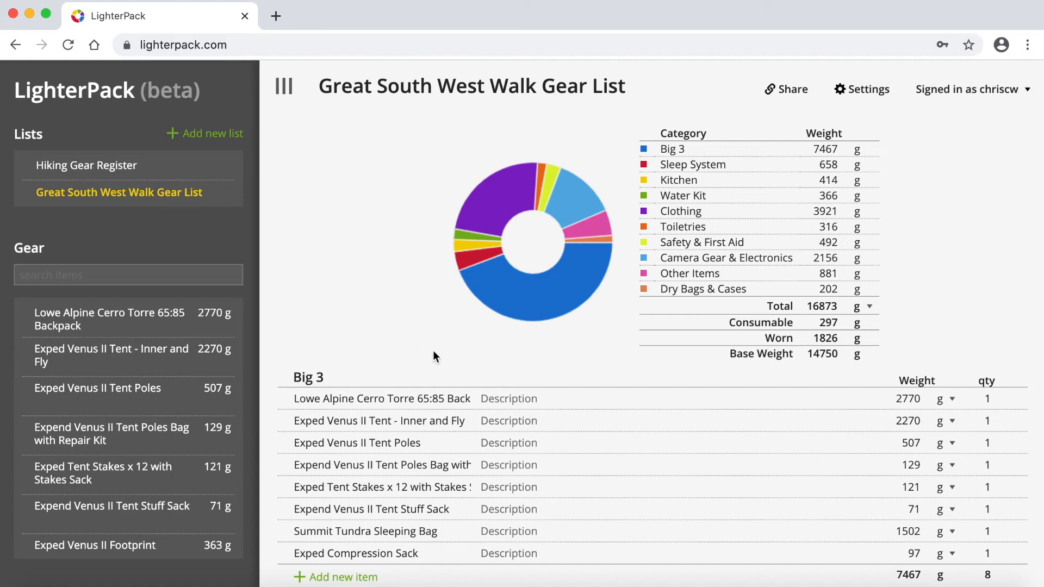
mouse_move(608, 365)
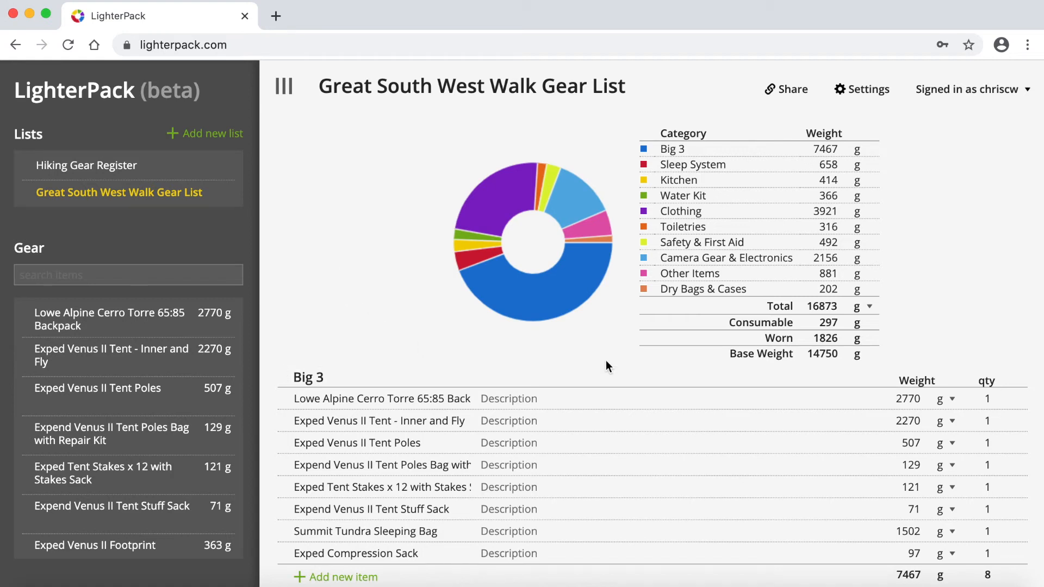
mouse_move(341, 240)
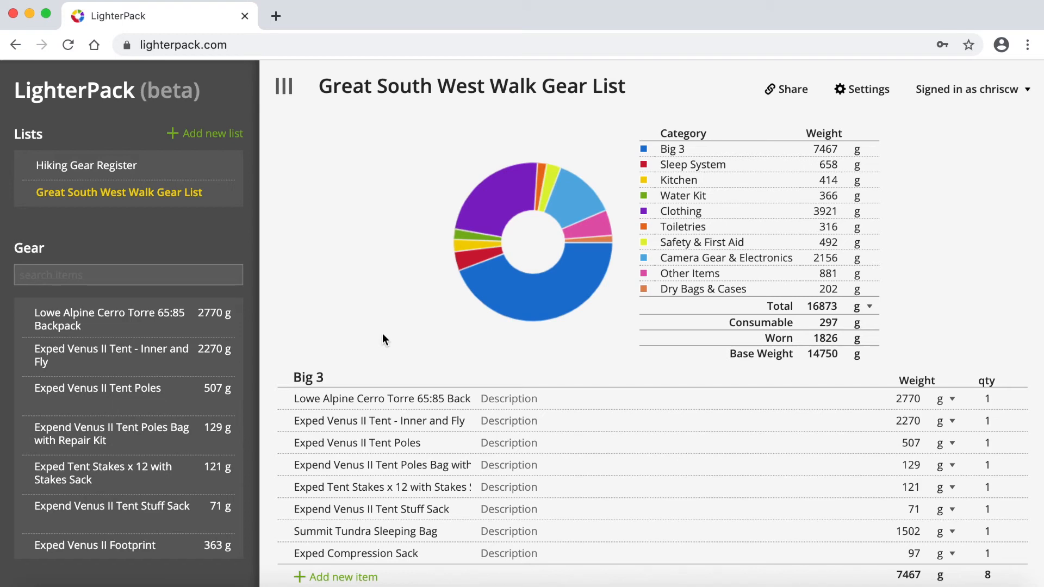
mouse_move(399, 362)
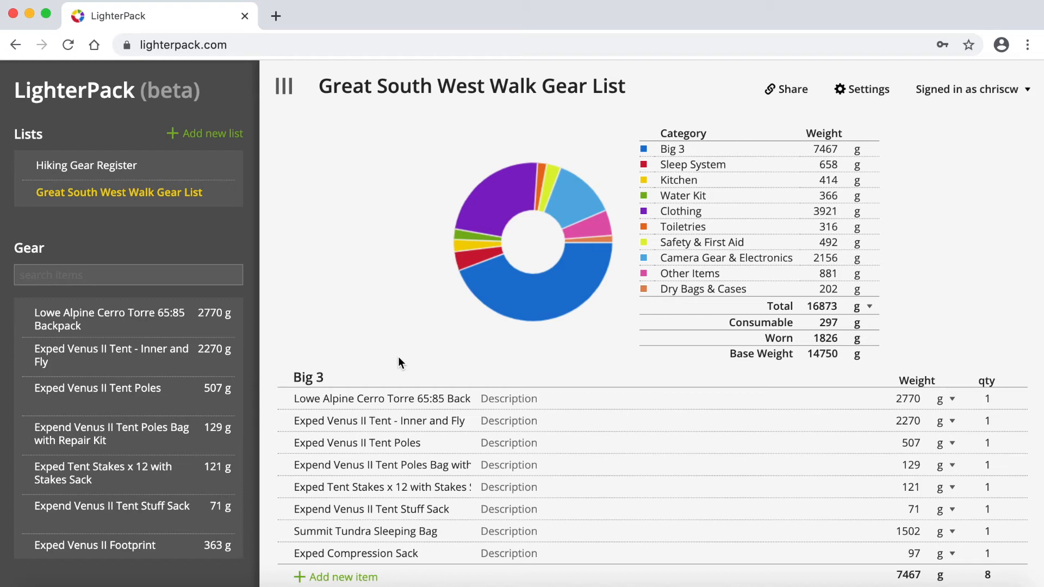
mouse_move(416, 367)
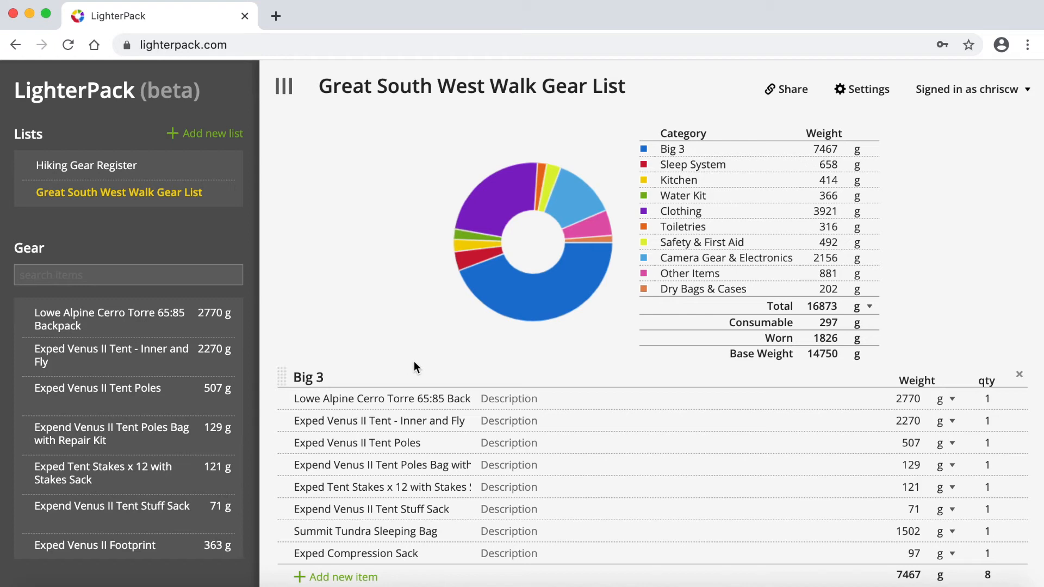
mouse_move(478, 368)
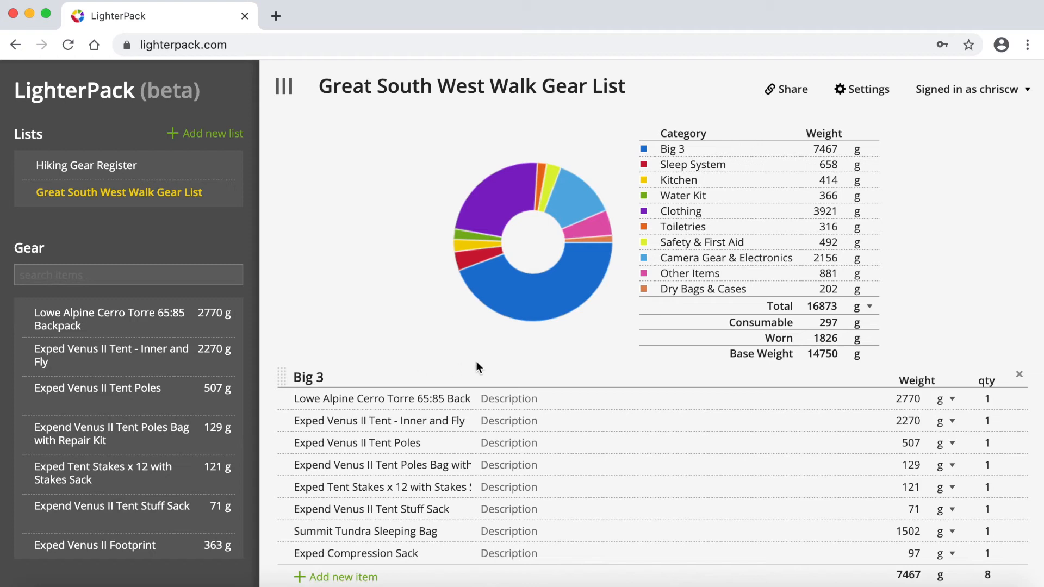
click(309, 377)
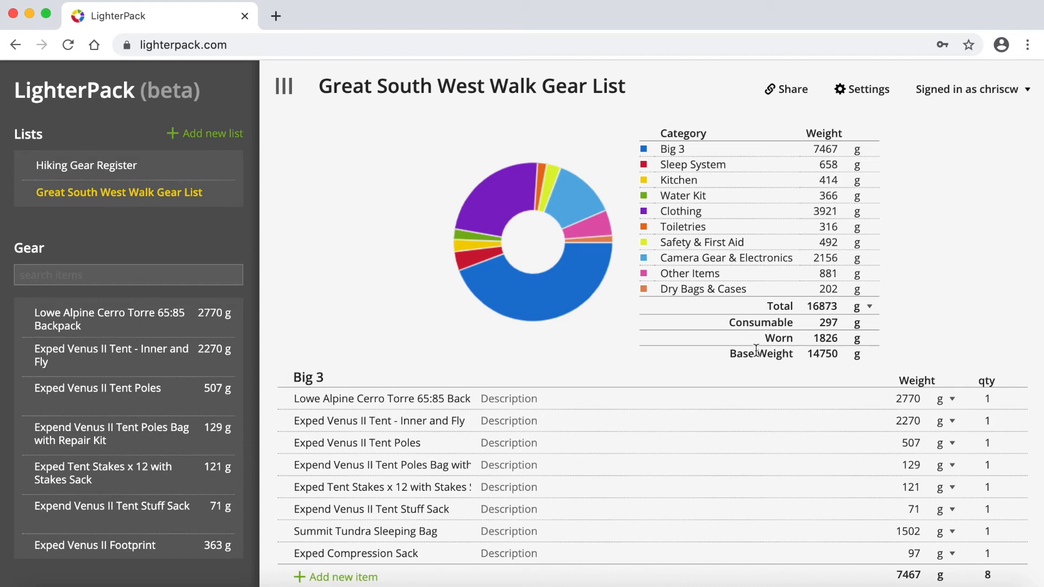
mouse_move(587, 333)
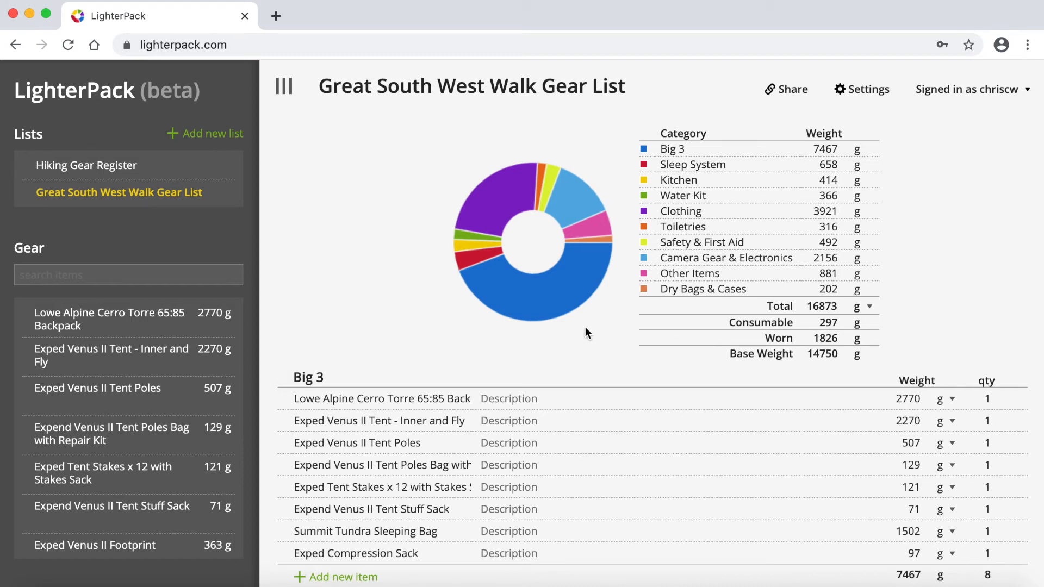
mouse_move(910, 154)
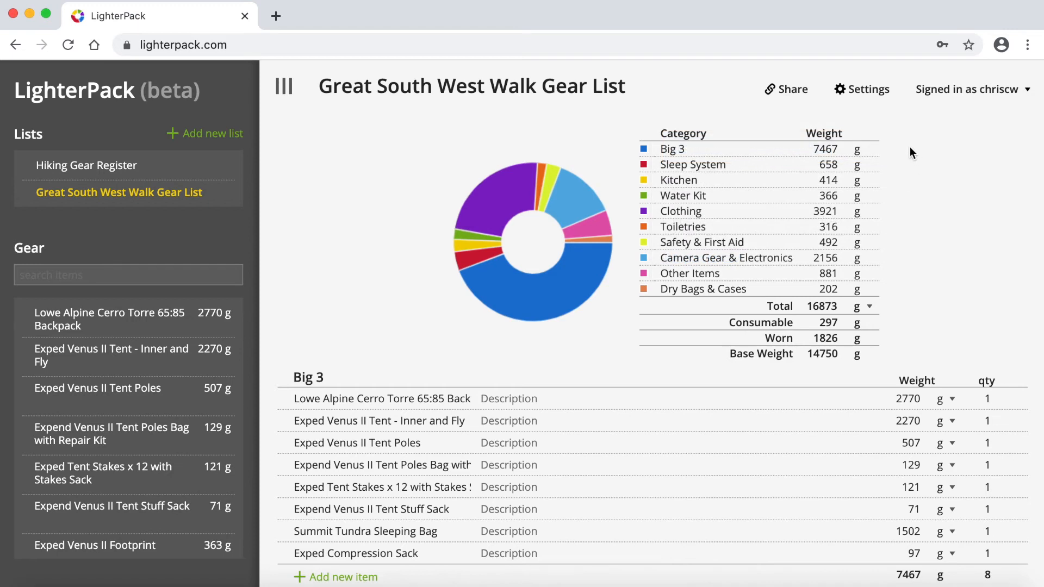
mouse_move(888, 155)
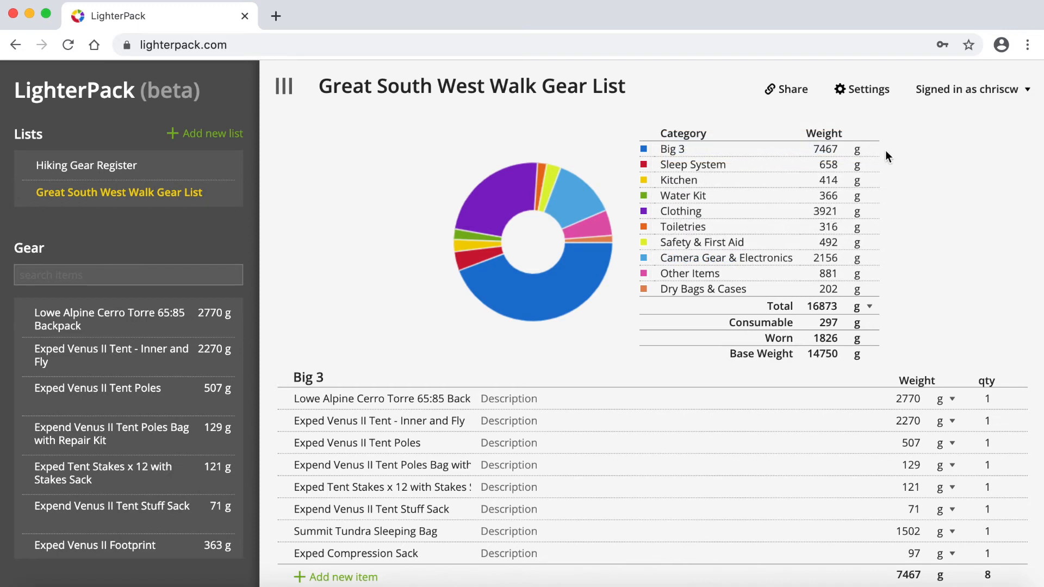
mouse_move(870, 154)
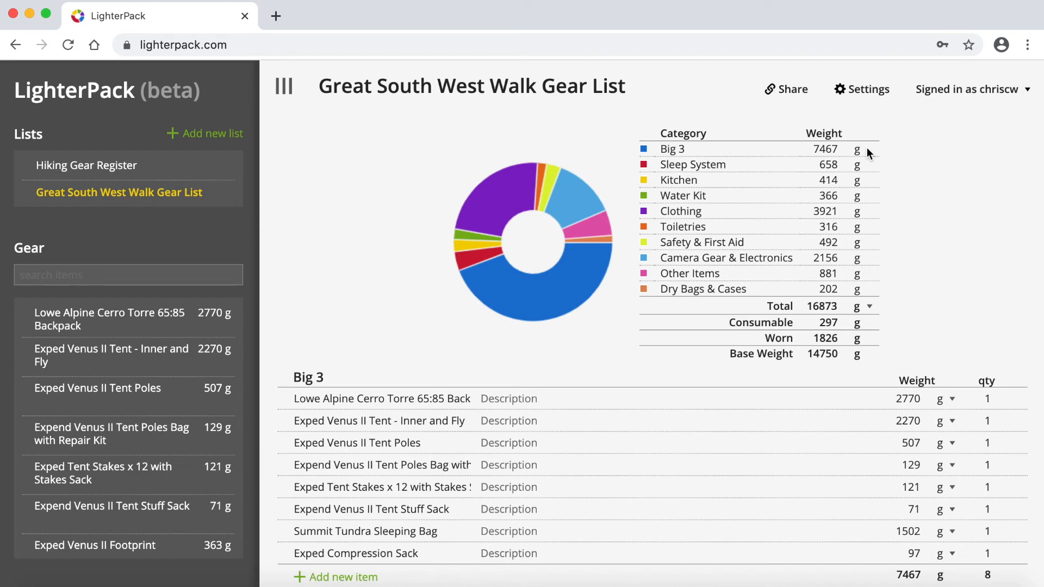
mouse_move(920, 259)
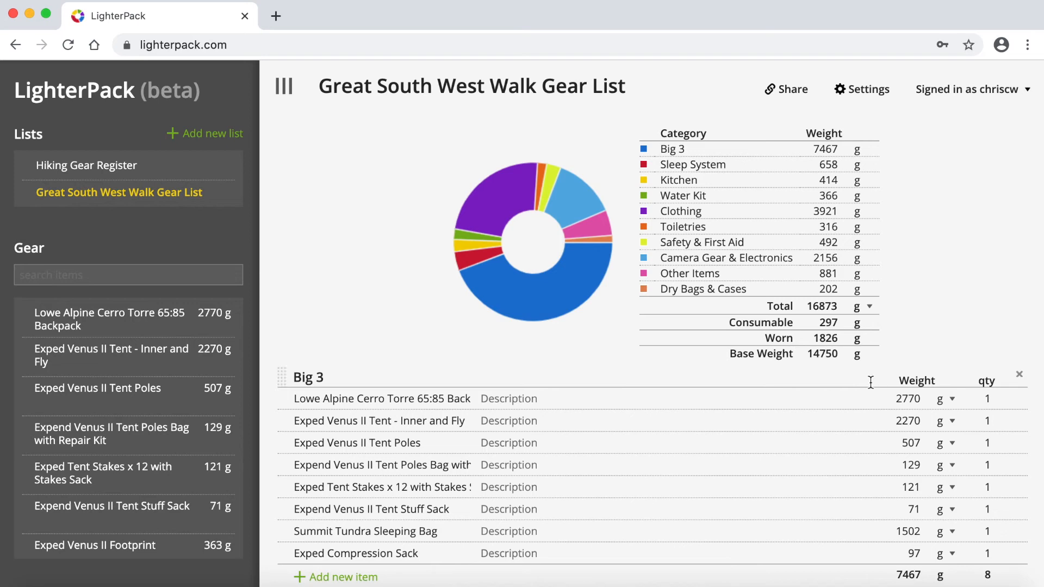
mouse_move(907, 351)
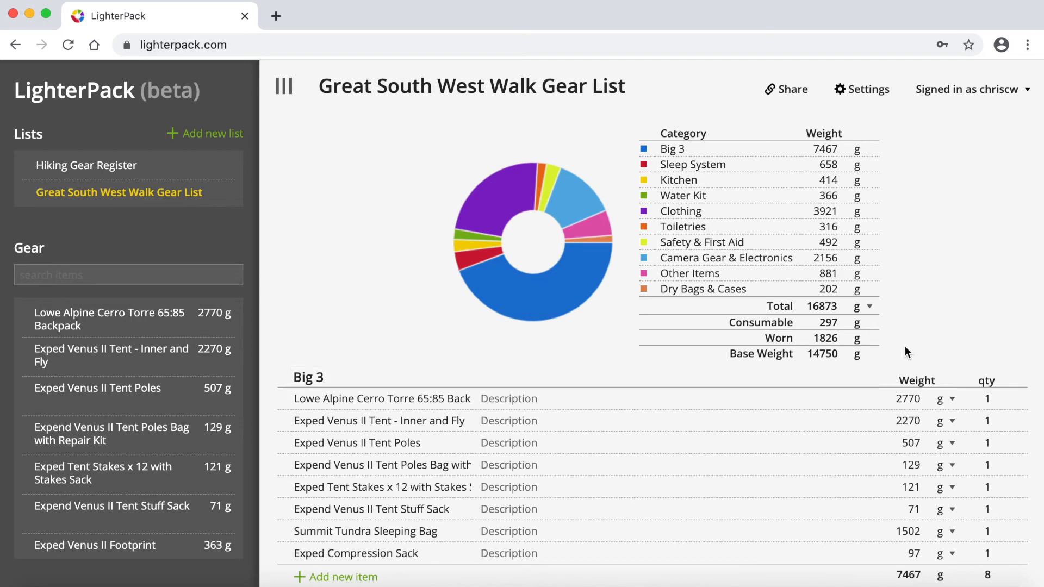
mouse_move(617, 342)
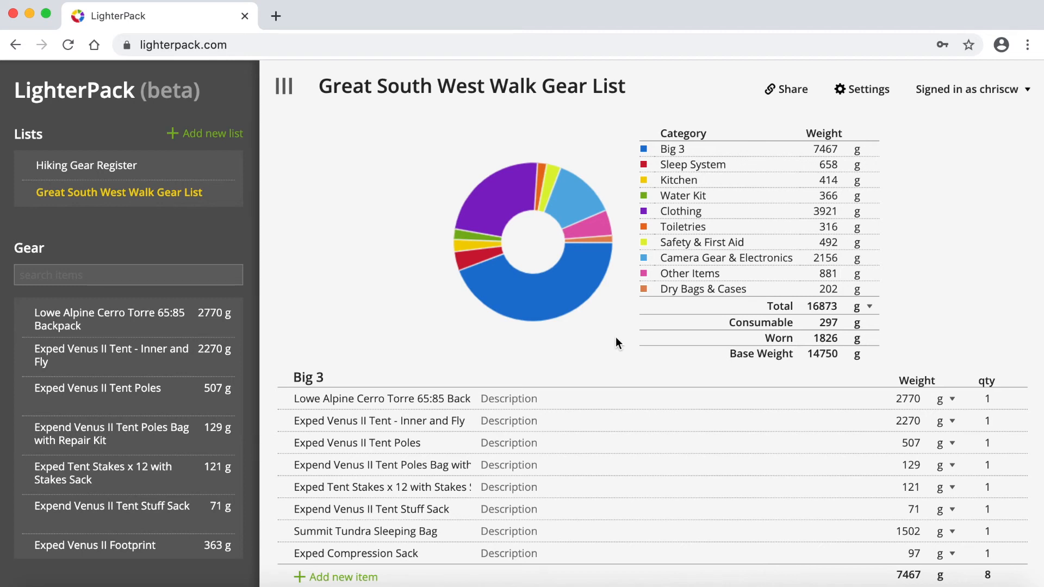
mouse_move(392, 315)
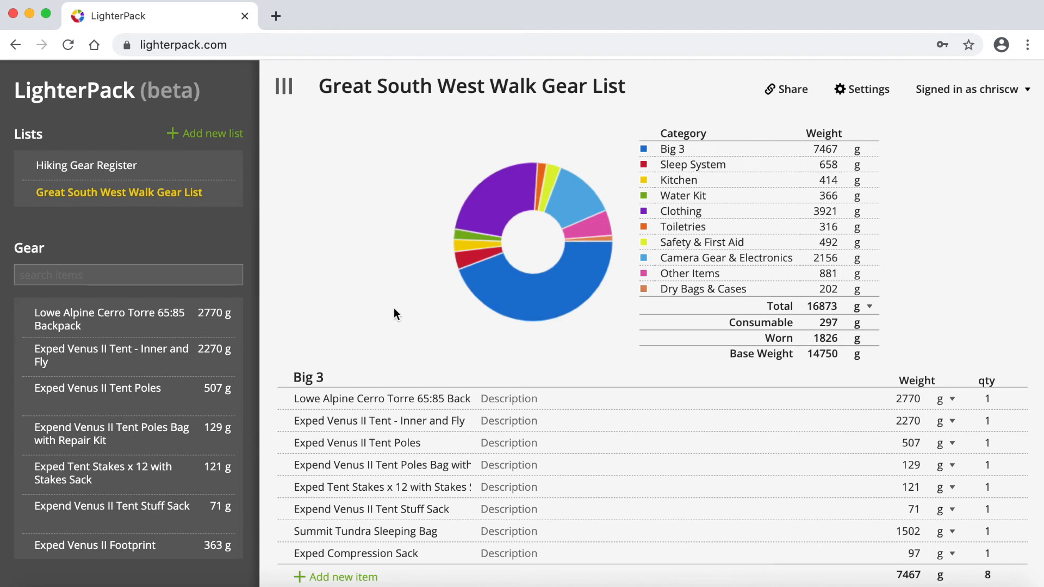
mouse_move(330, 231)
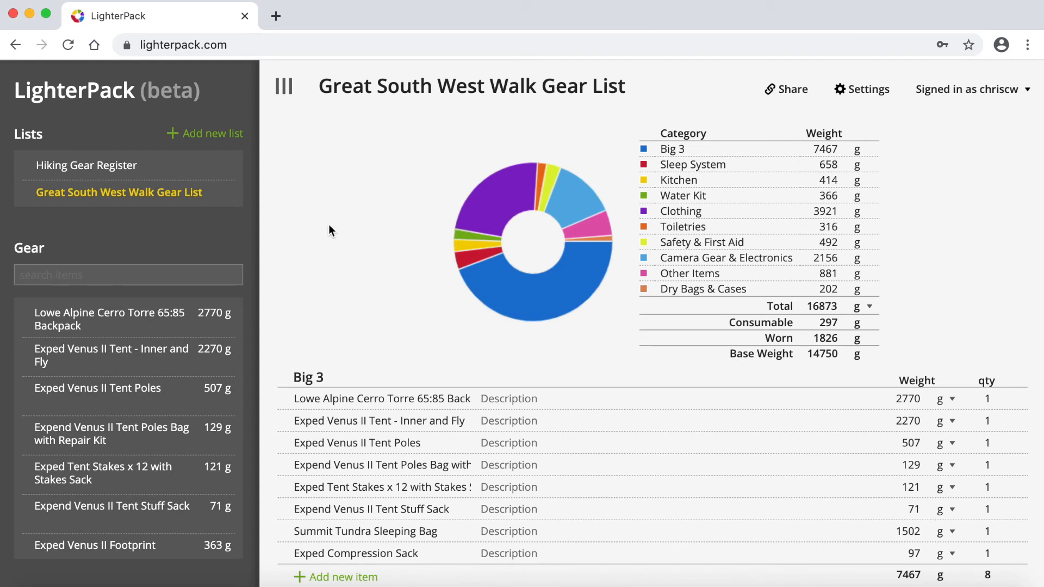
Step: Start a new list by copying and choose Hiking Gear Register as the source
click(212, 132)
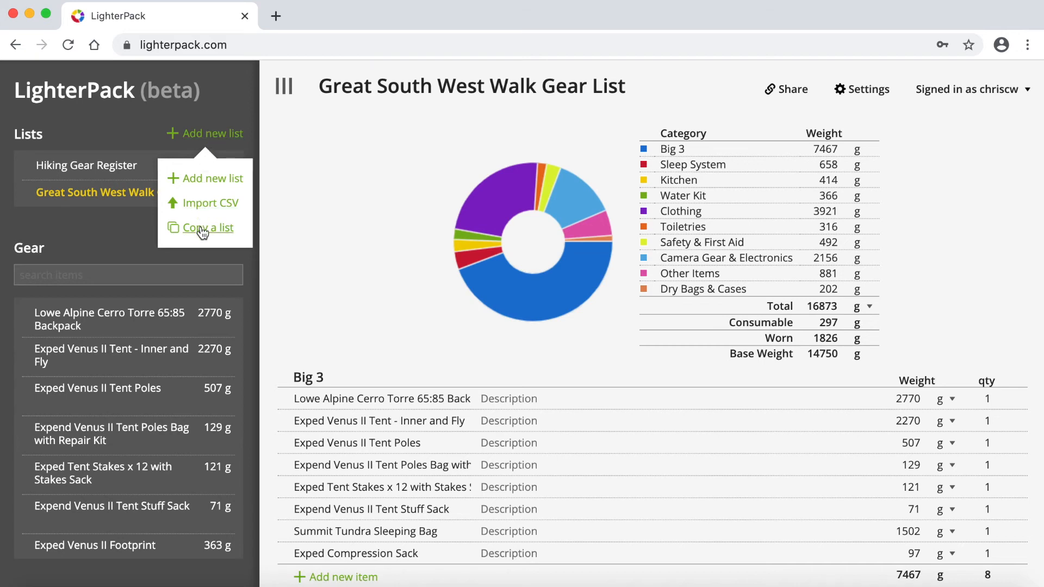
click(207, 227)
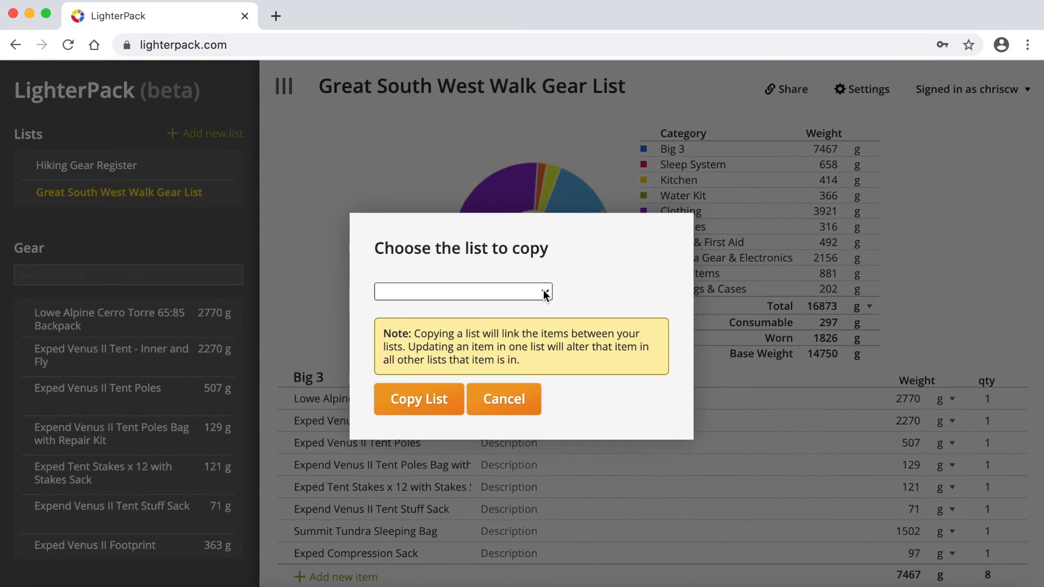
click(463, 291)
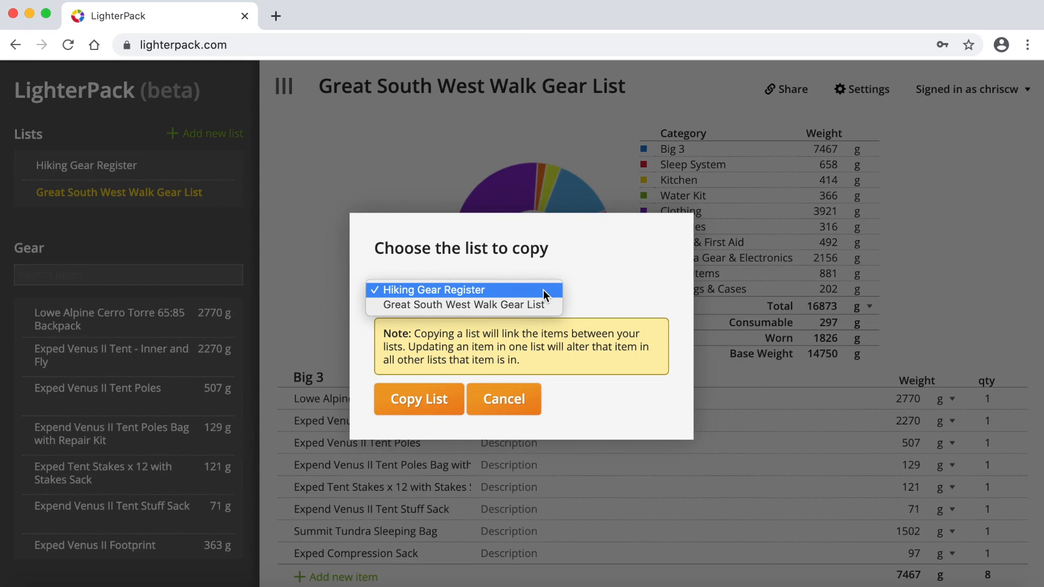
mouse_move(485, 297)
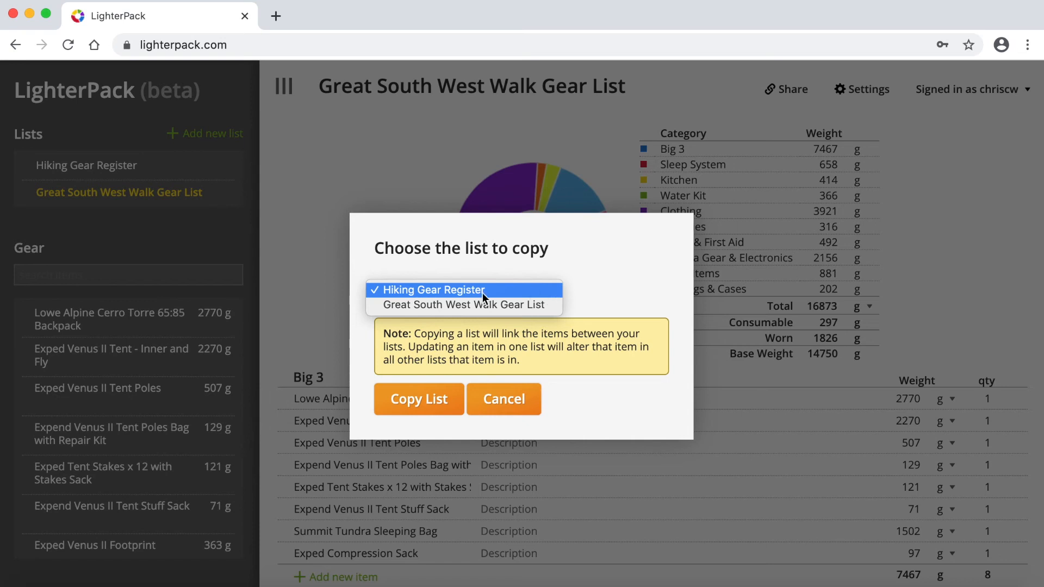
click(484, 290)
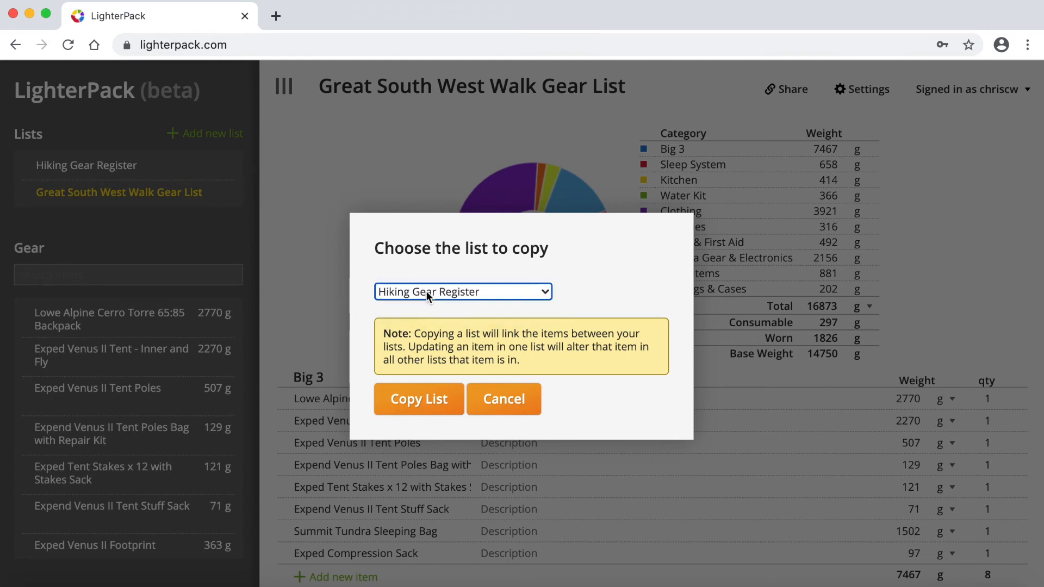
mouse_move(421, 333)
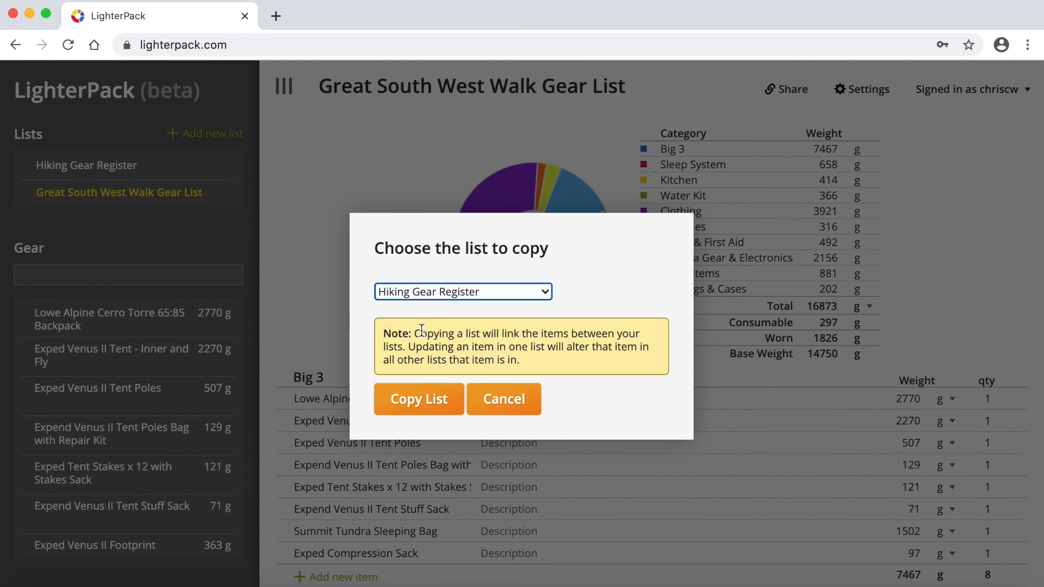
mouse_move(413, 341)
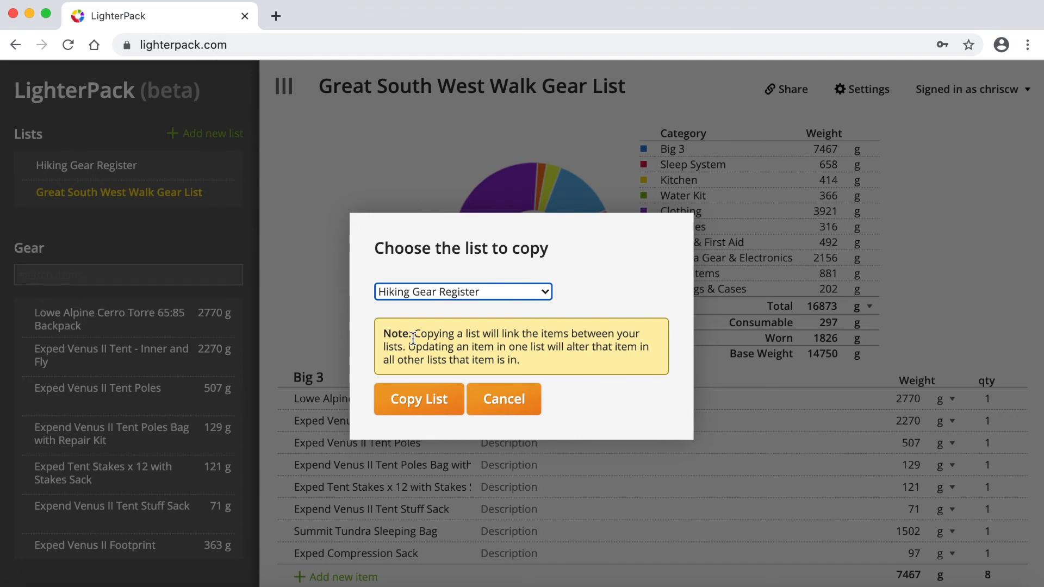
mouse_move(422, 337)
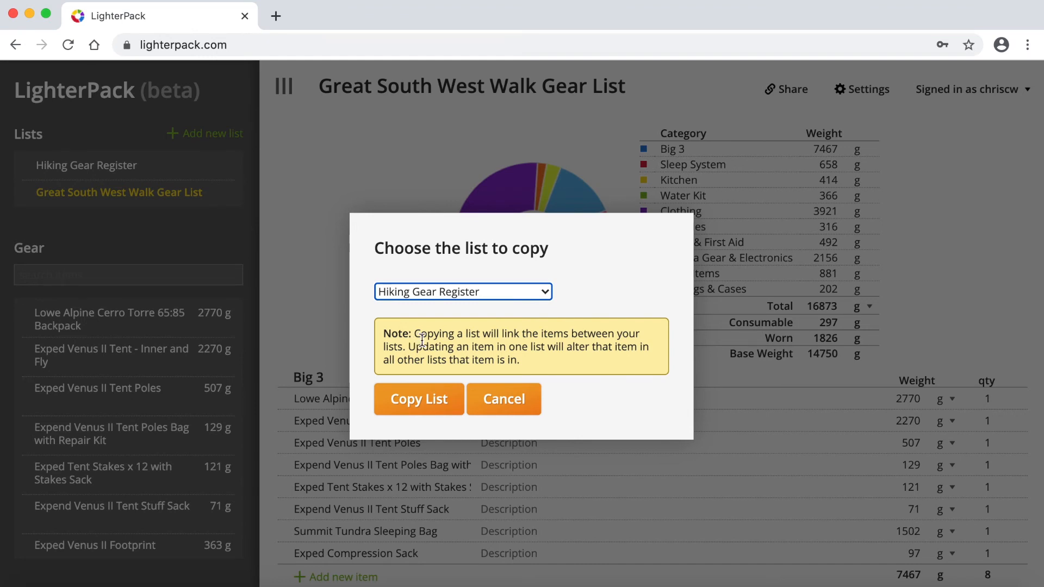
mouse_move(526, 334)
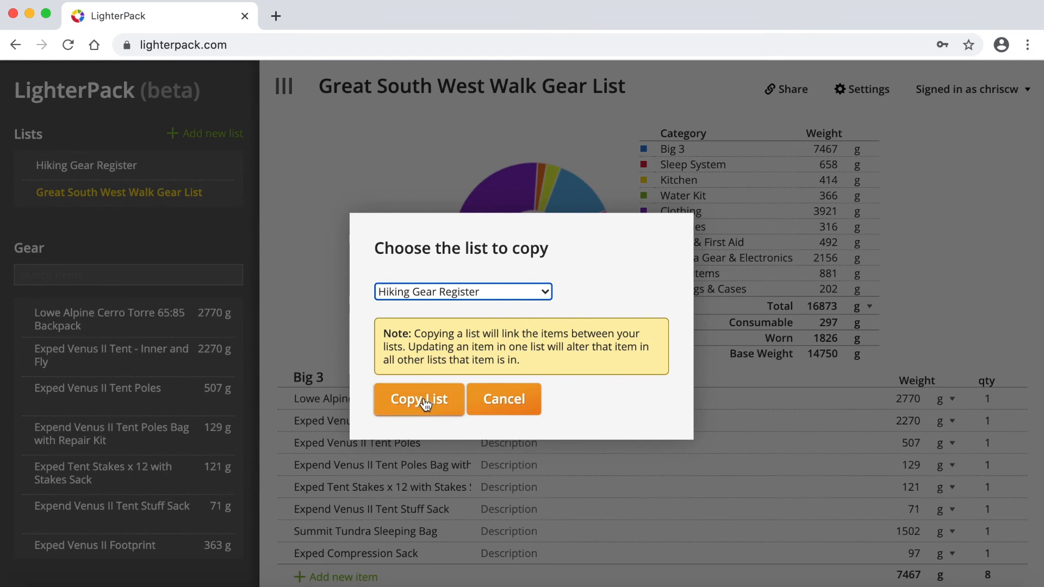
Step: Copy the Hiking Gear Register and name the new list 'ABC Hike'
click(418, 399)
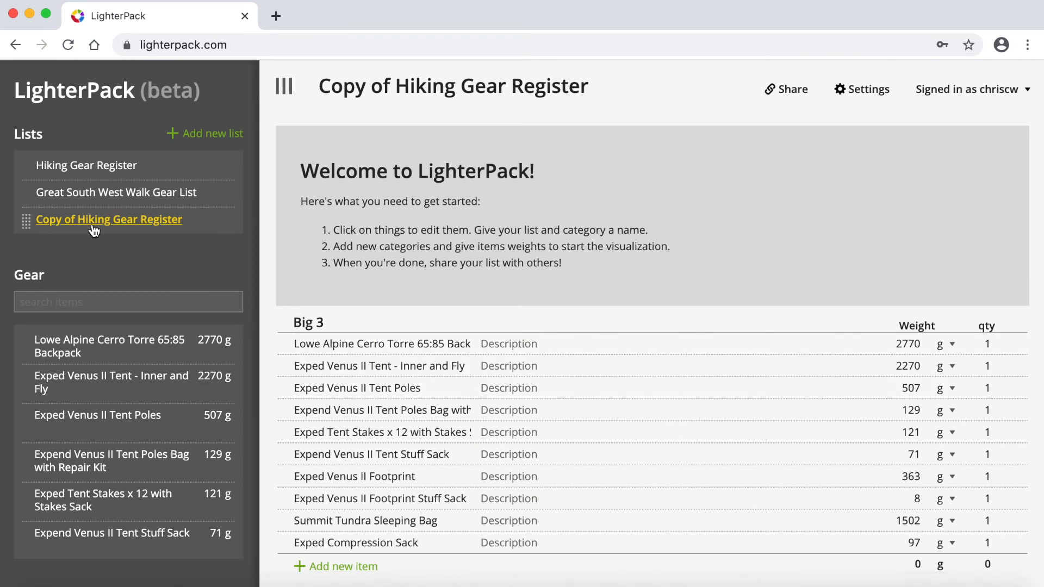
mouse_move(109, 226)
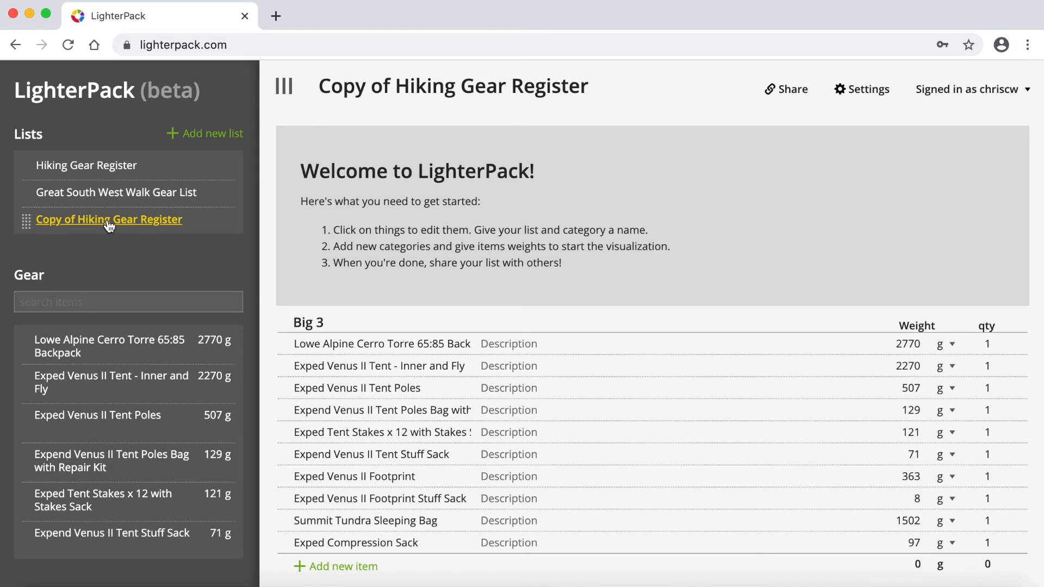
mouse_move(120, 224)
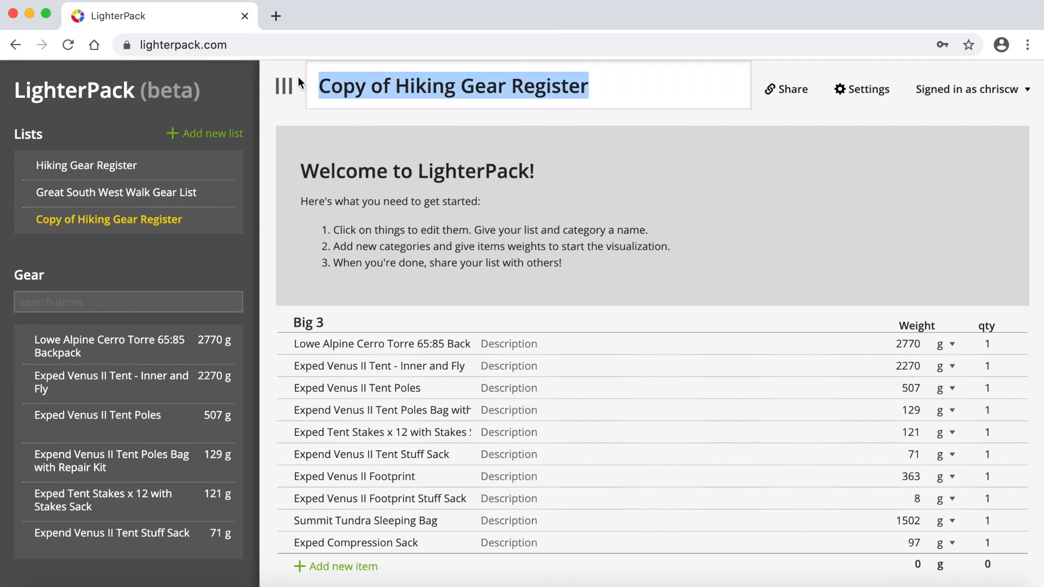
text(ABC Hi)
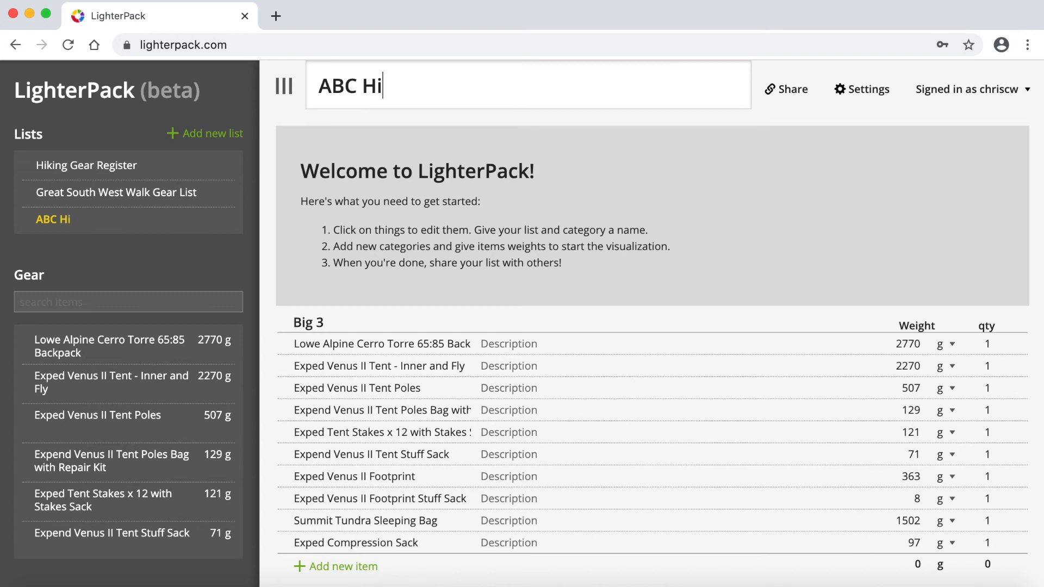
text(ke)
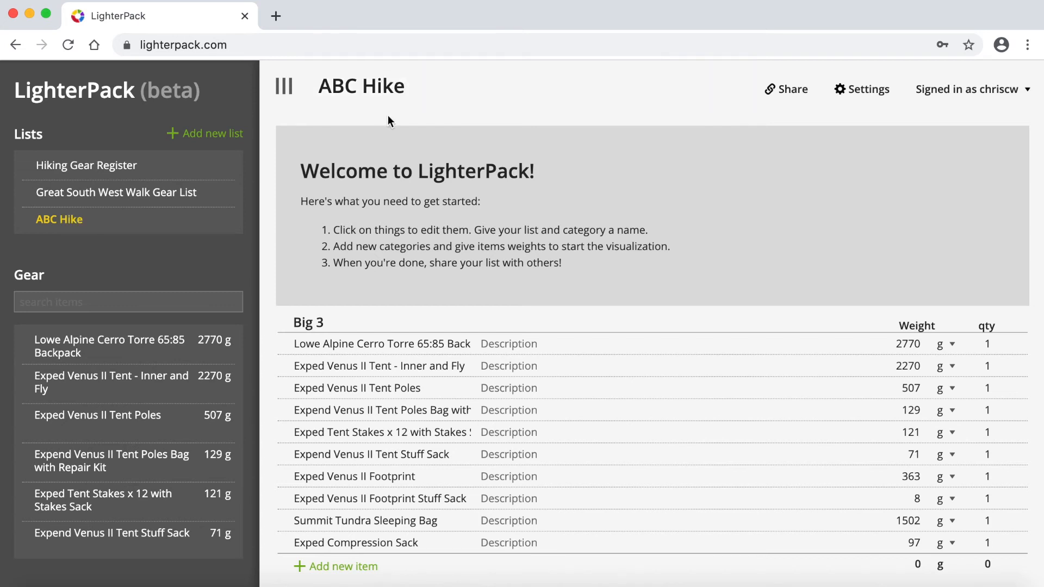
mouse_move(106, 180)
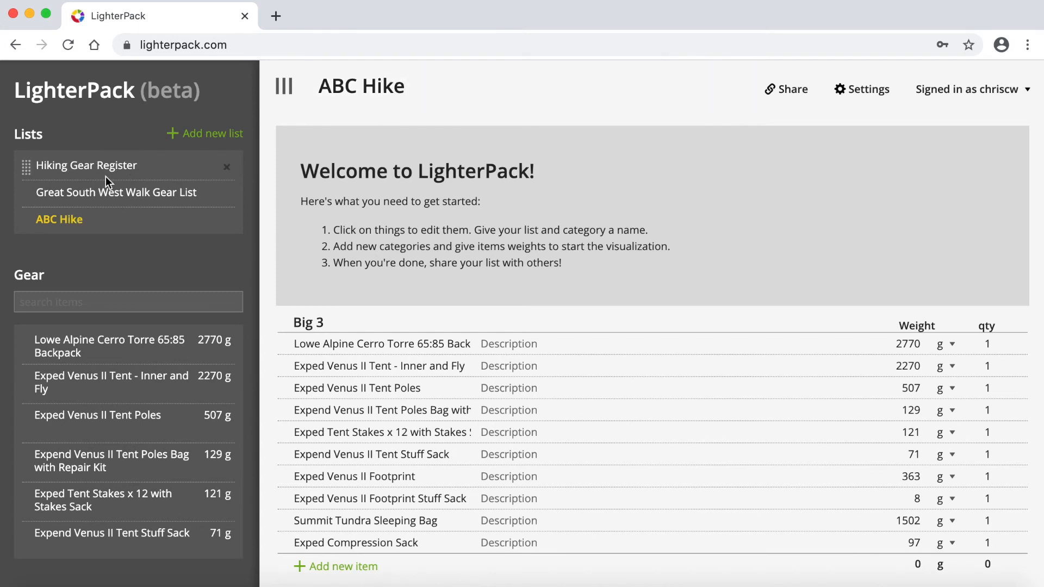
mouse_move(96, 170)
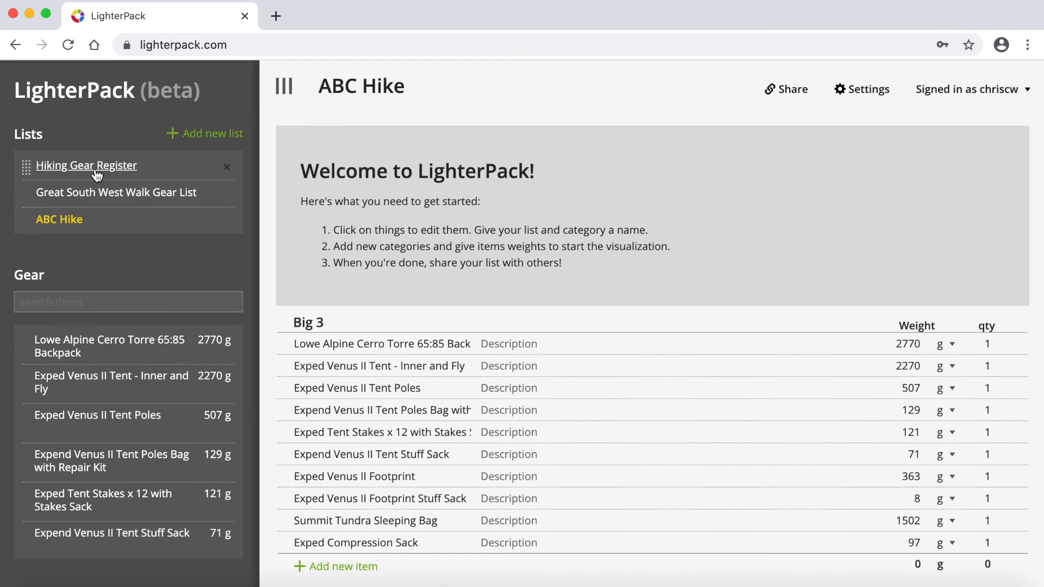
Step: Switch to Hiking Gear Register and back so ABC Hike shows its 18960 g totals
click(86, 165)
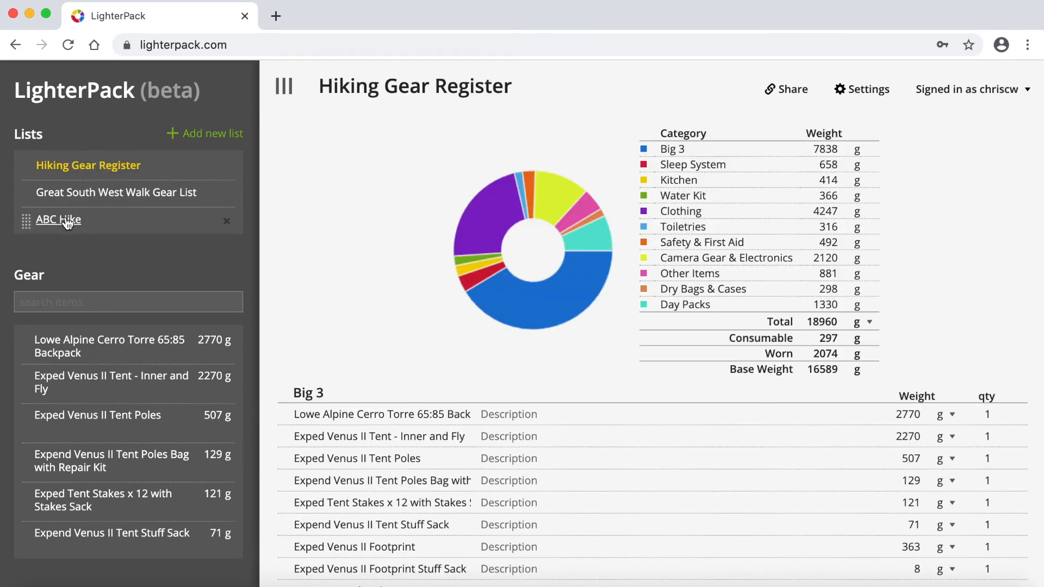
click(58, 219)
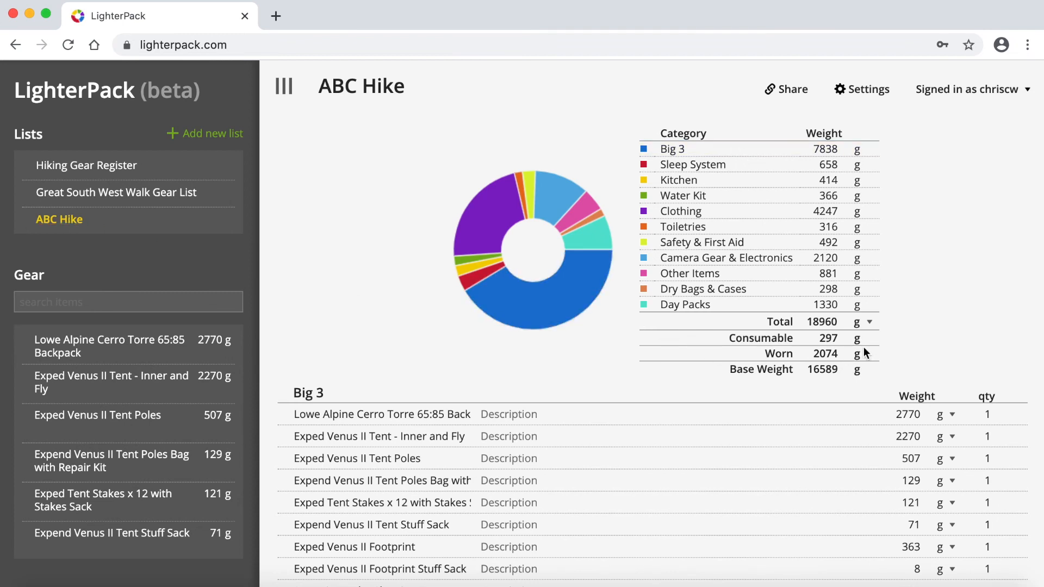
mouse_move(876, 348)
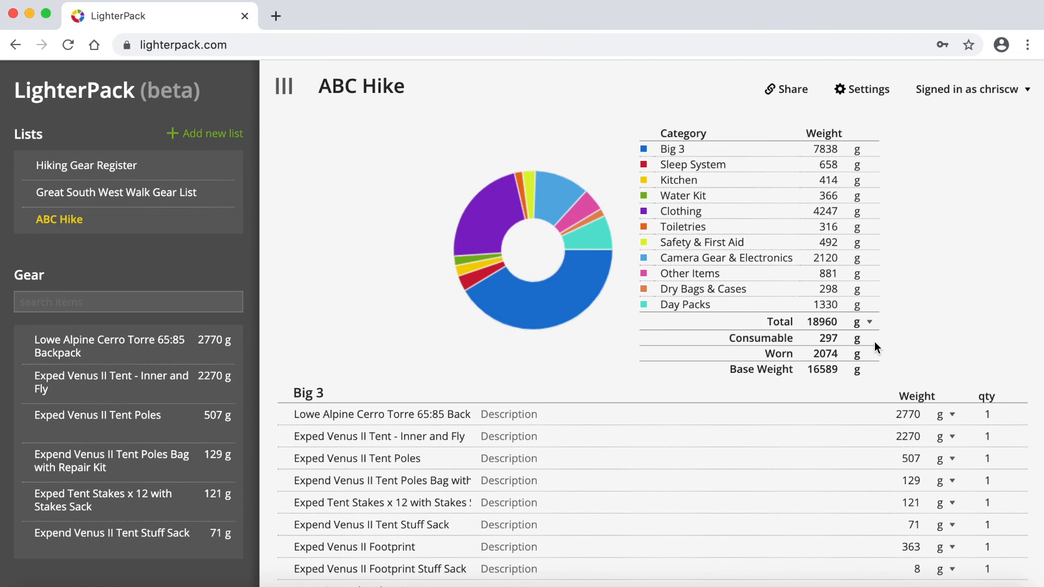
Step: Delete the Exped Venus II Footprint and its Stuff Sack from ABC Hike's Big 3, total now 18589 g
scroll(down, 3)
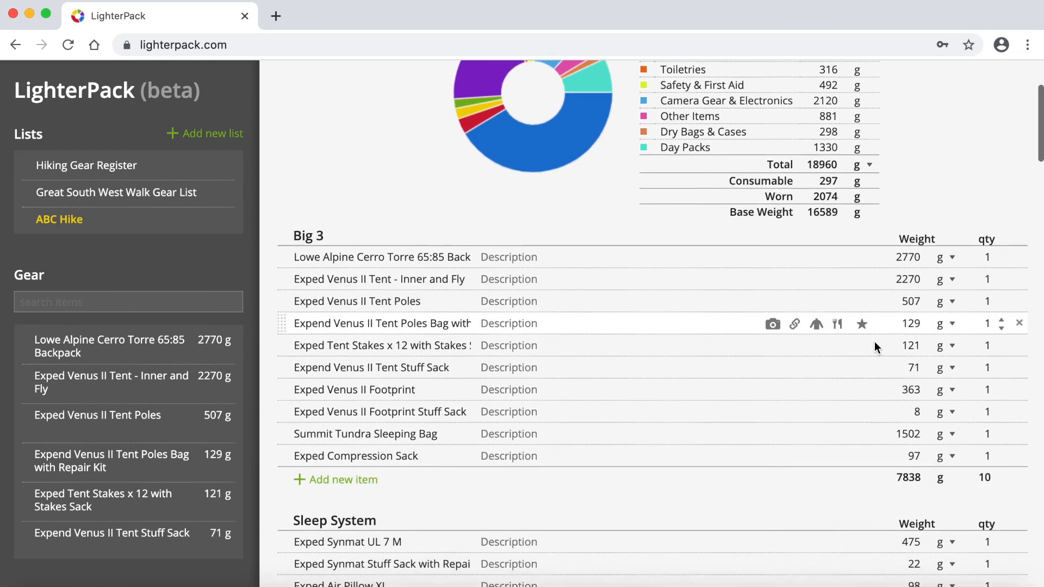
scroll(down, 3)
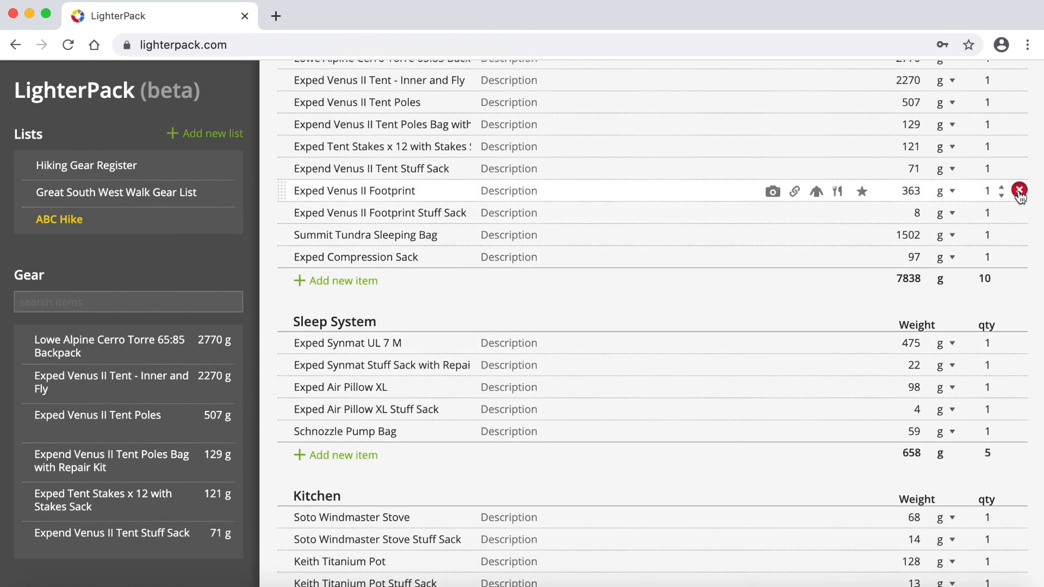
click(1018, 191)
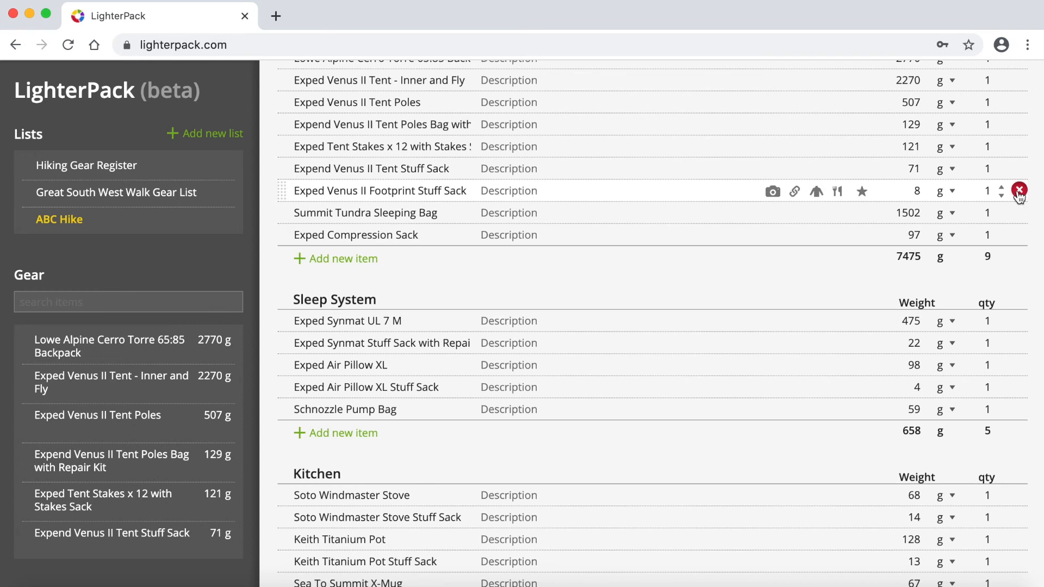
click(1017, 191)
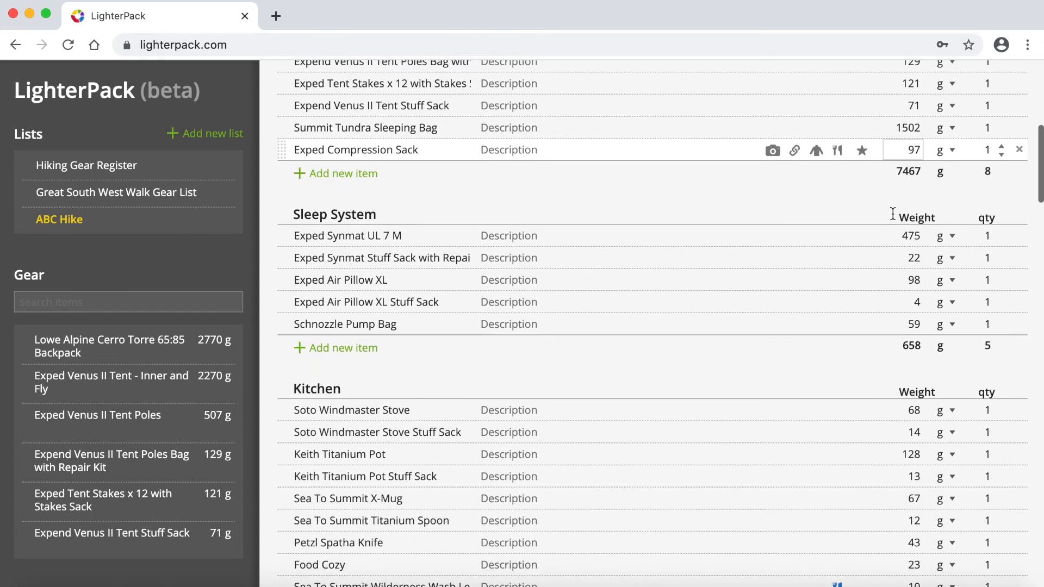
scroll(down, 3)
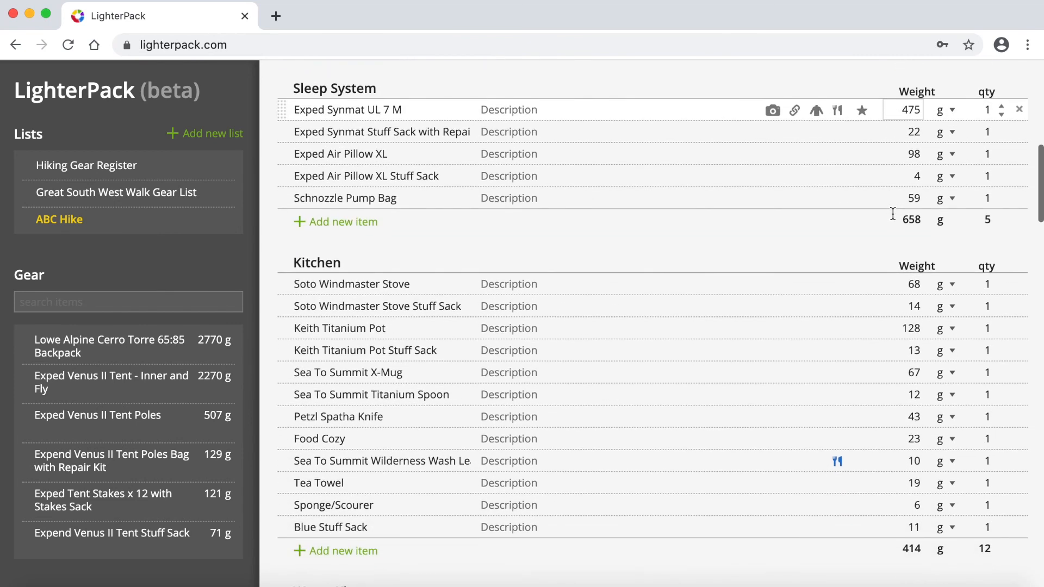
scroll(up, 3)
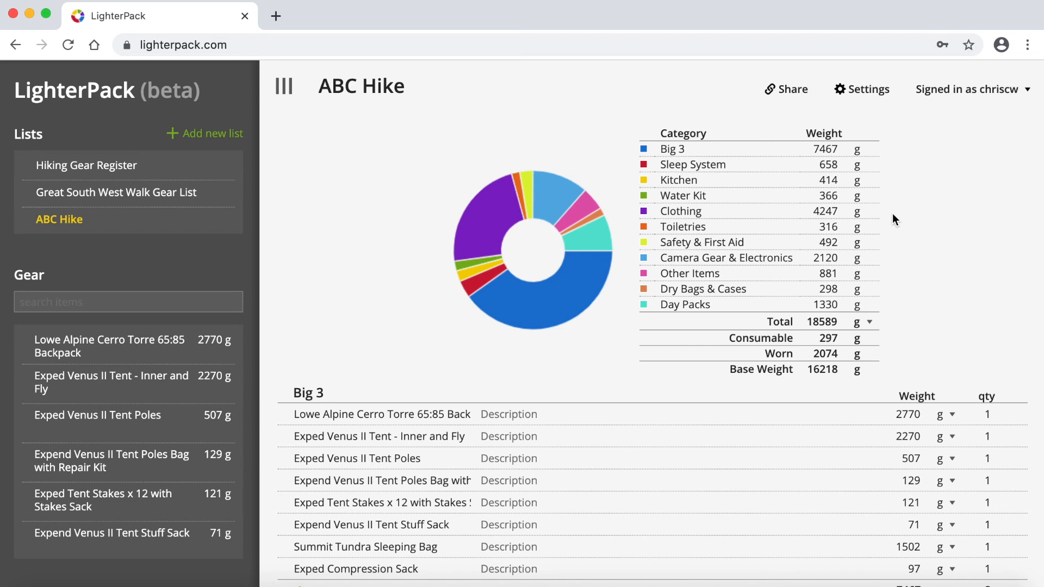
click(211, 132)
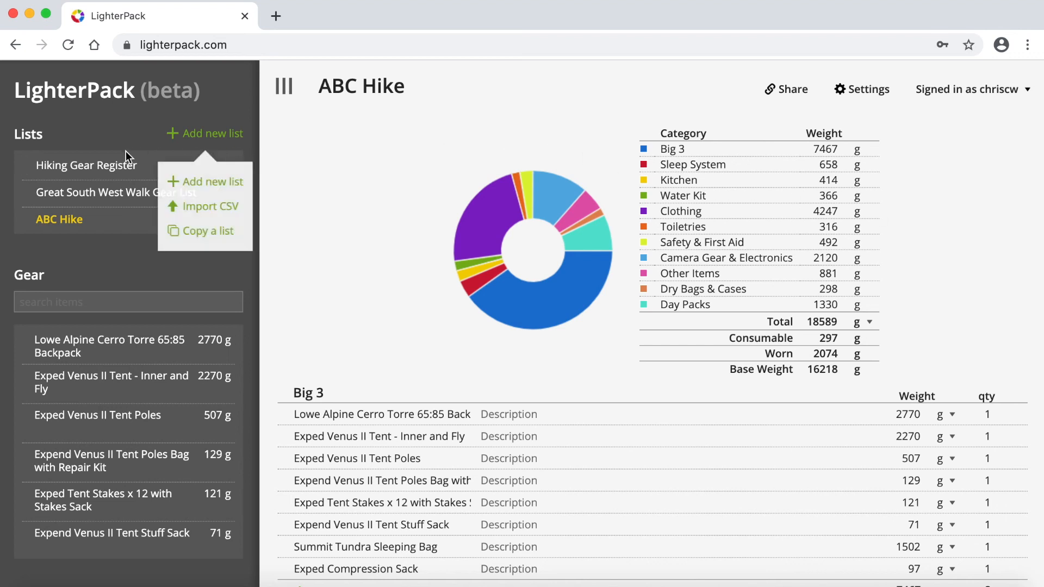